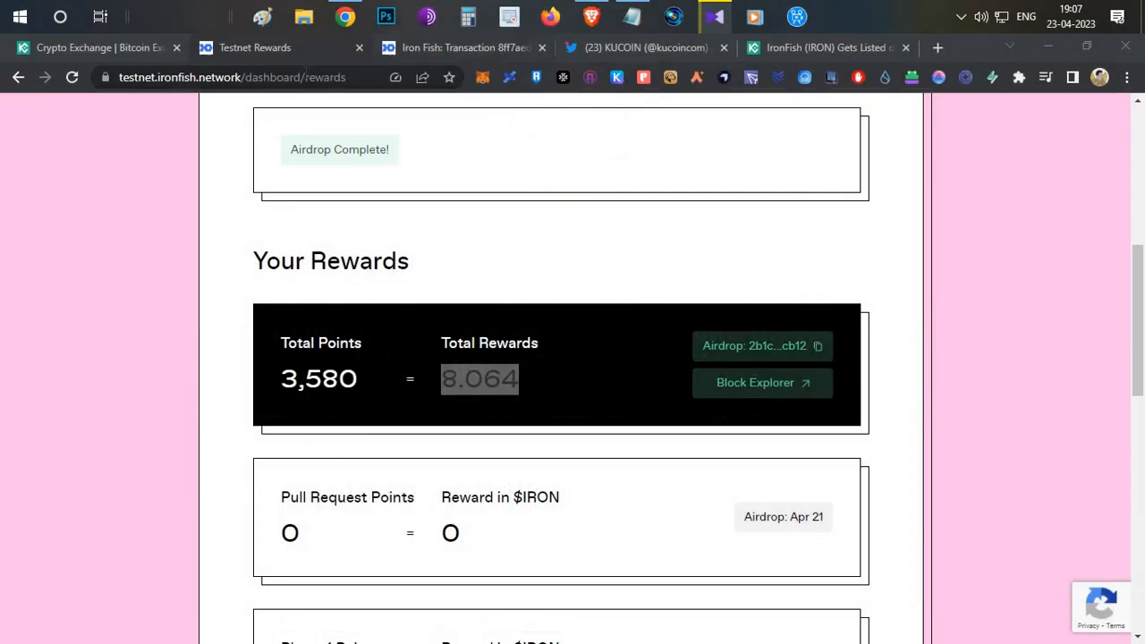
Check the 8.064 testnet rewards figure, the KuCoin main account, then the IronFish listing announcement
double_click(480, 380)
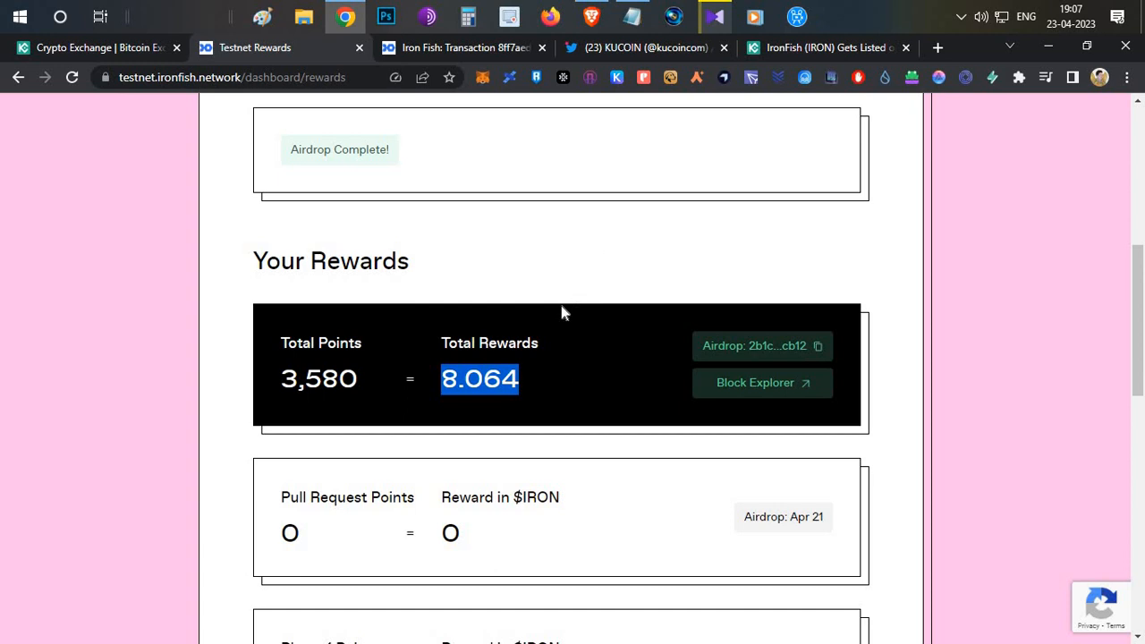
scroll("up", 3)
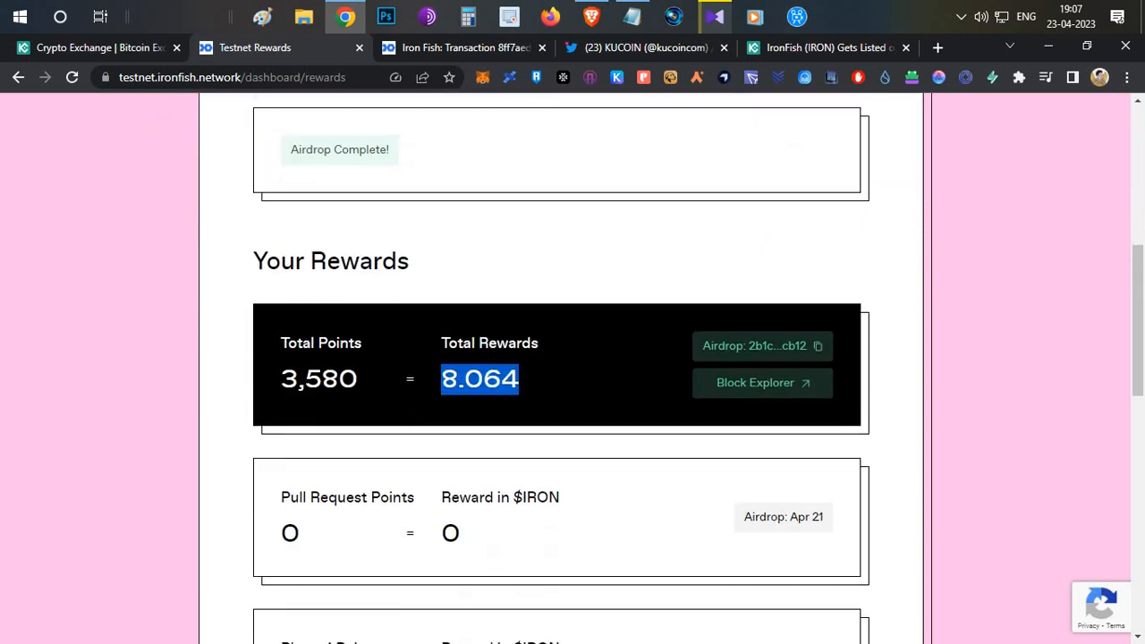
mouse_move(566, 367)
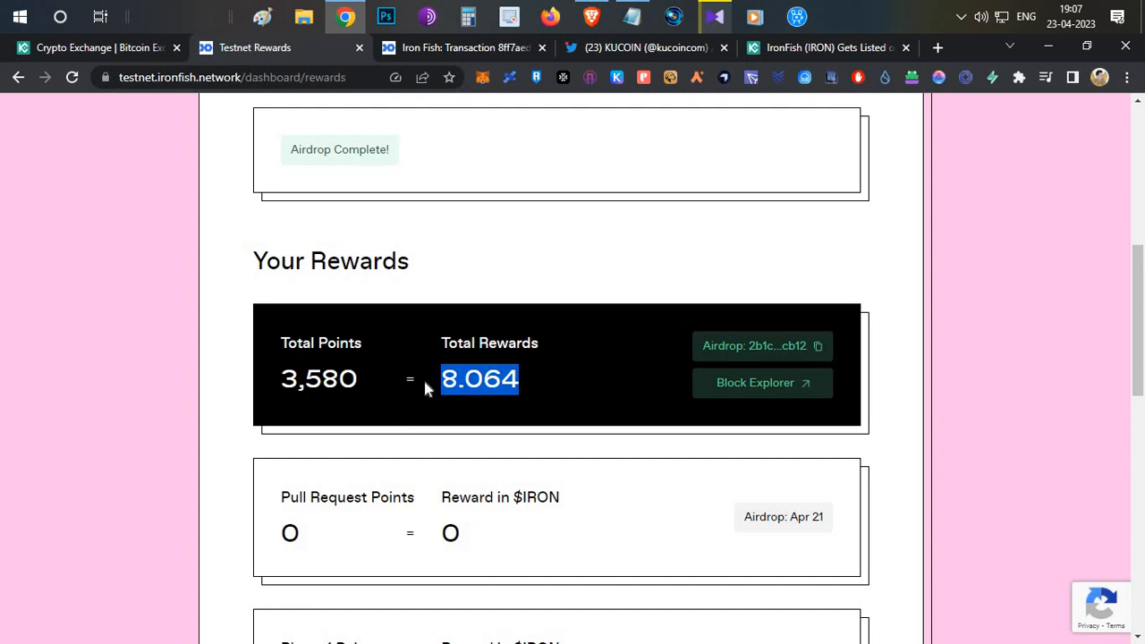
mouse_move(129, 97)
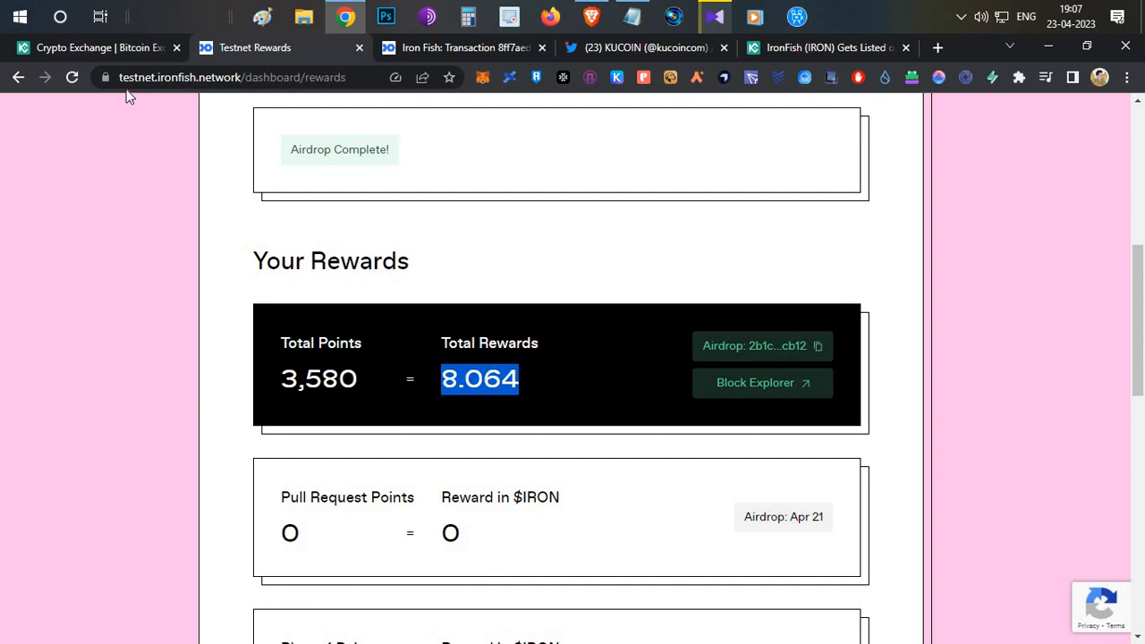
left_click(100, 46)
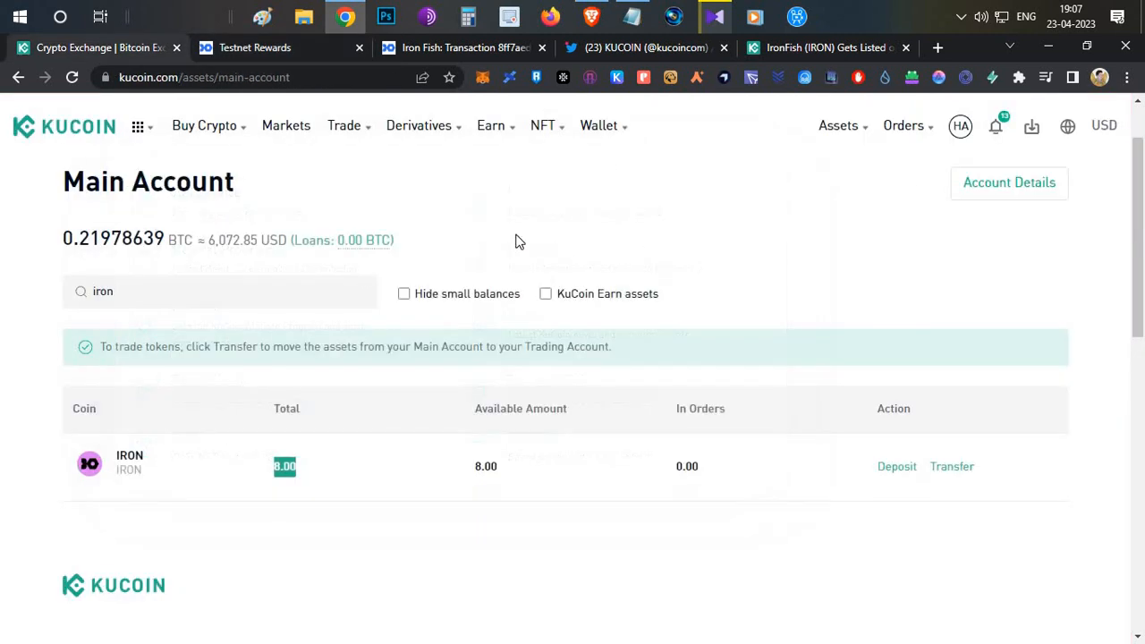
left_click(254, 46)
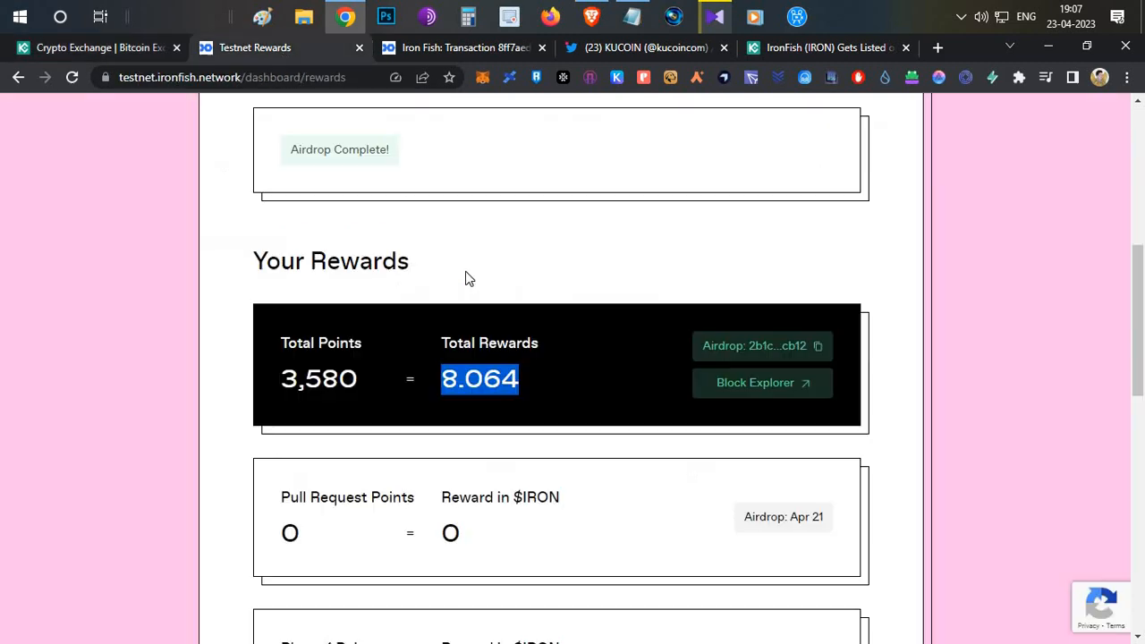
mouse_move(526, 308)
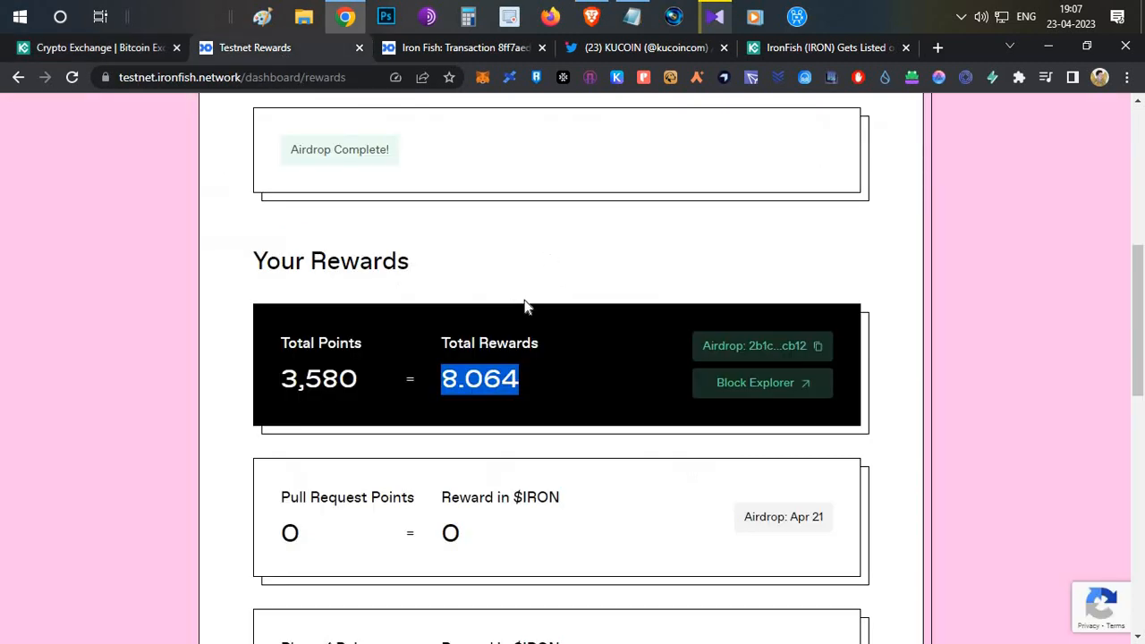
mouse_move(591, 27)
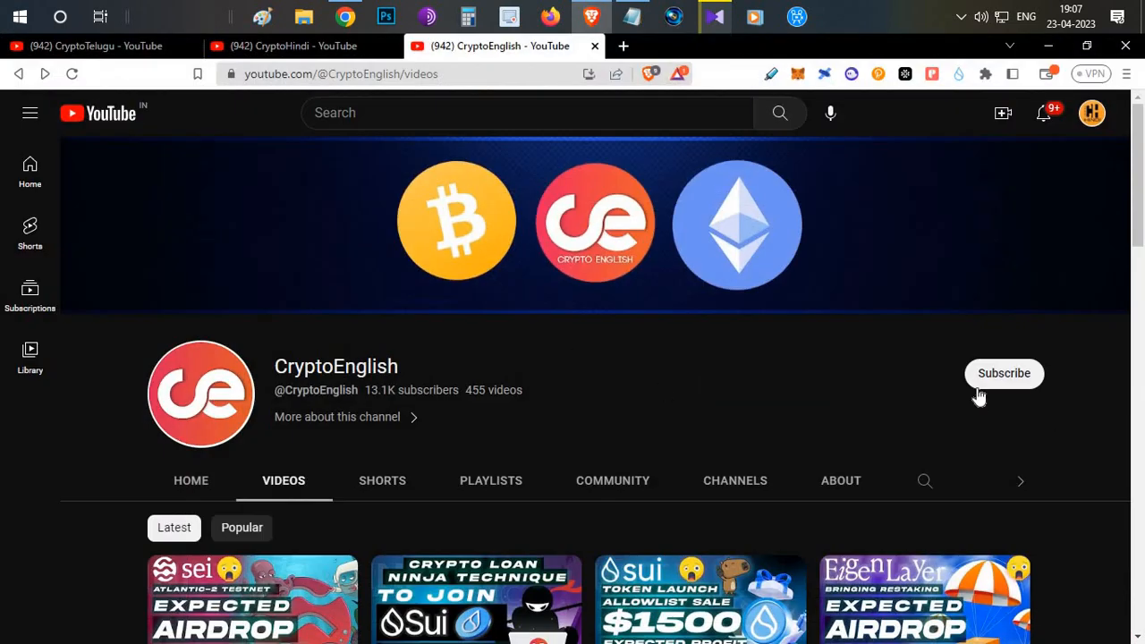
mouse_move(594, 405)
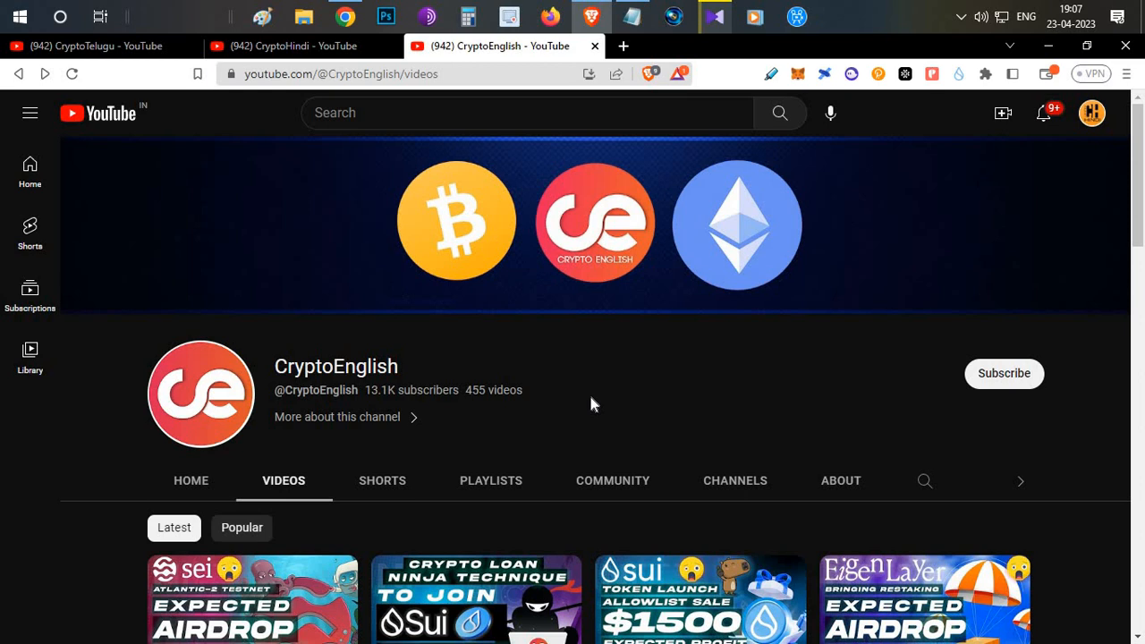
mouse_move(537, 312)
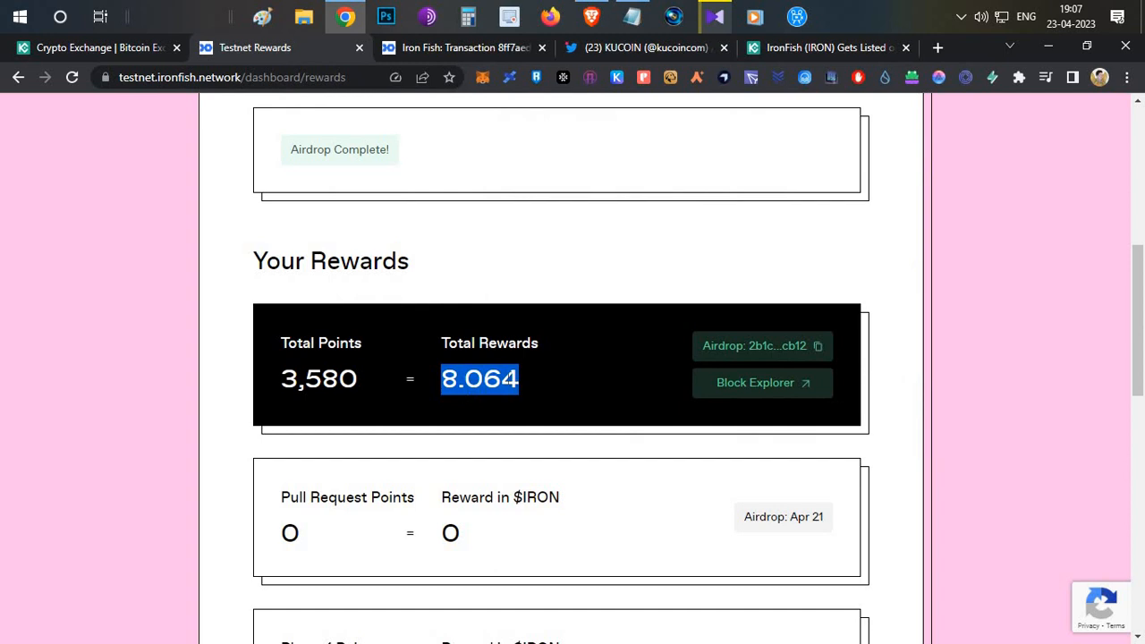
mouse_move(539, 392)
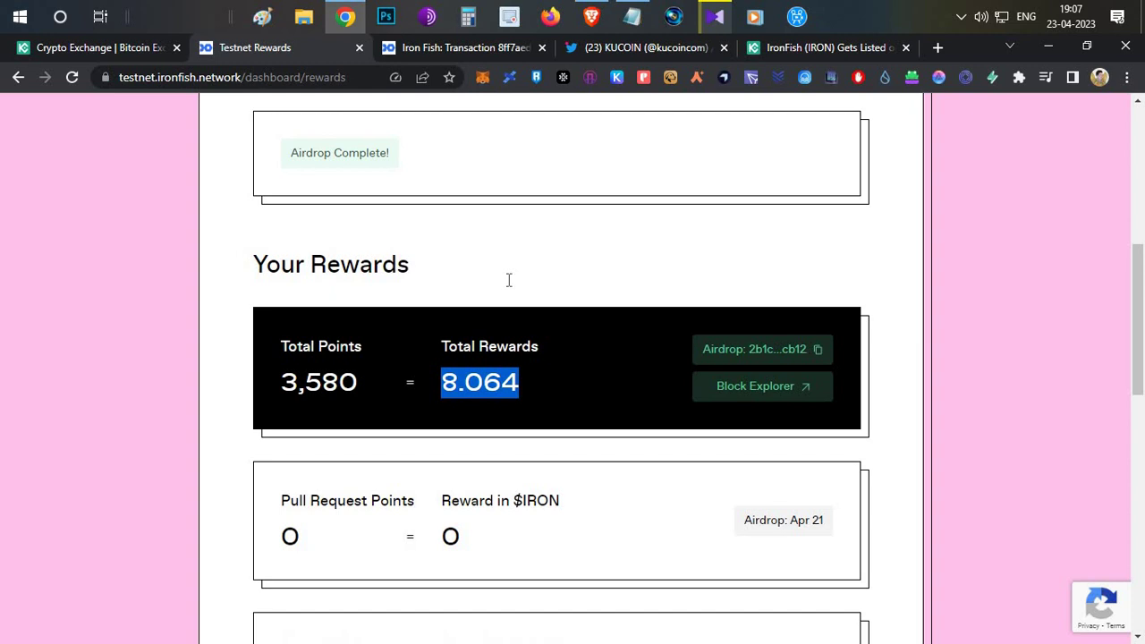
left_click(644, 47)
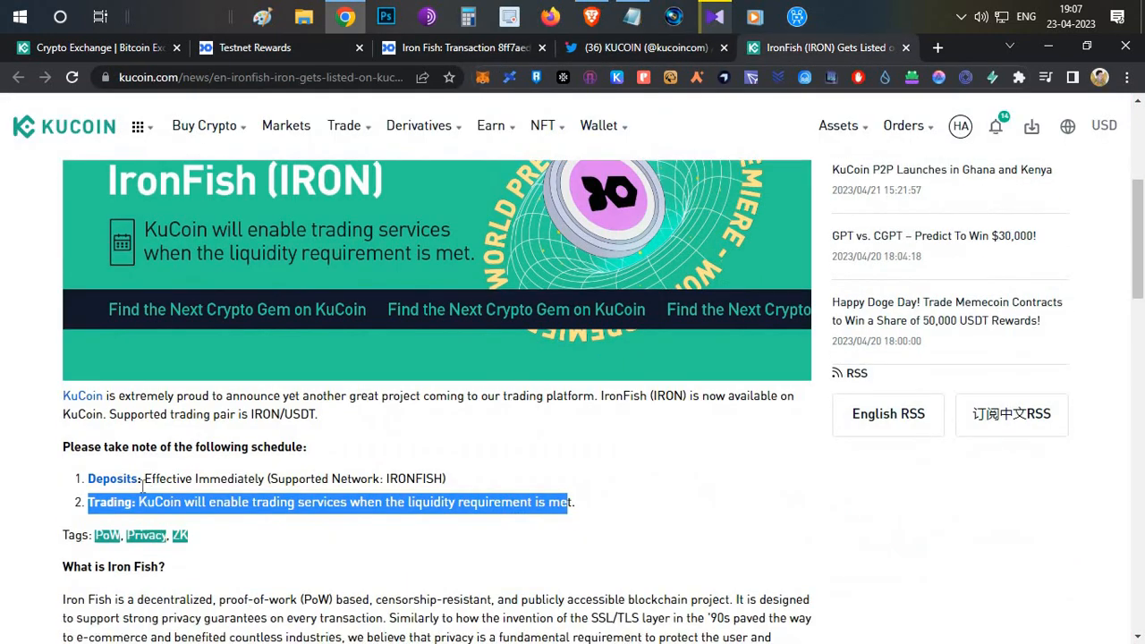
mouse_move(111, 486)
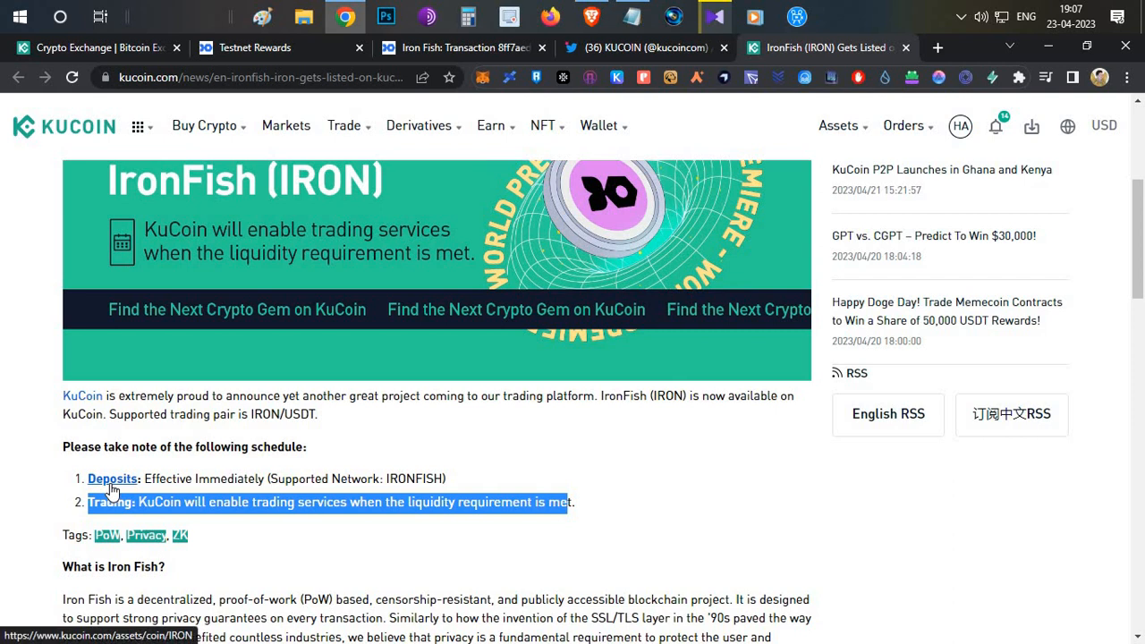
mouse_move(215, 476)
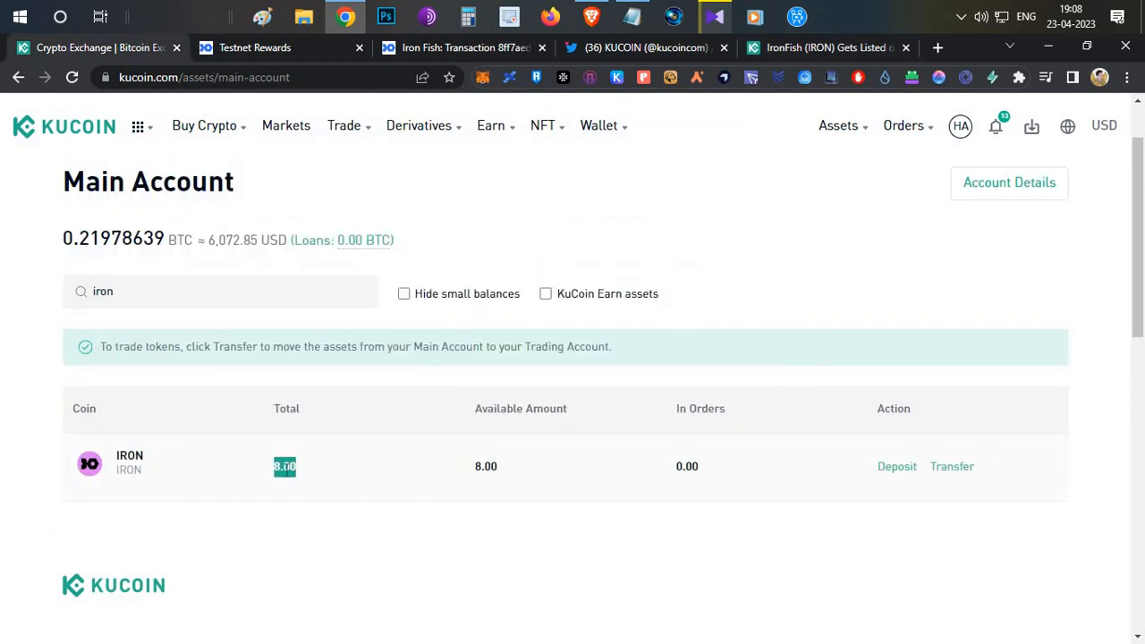
mouse_move(701, 52)
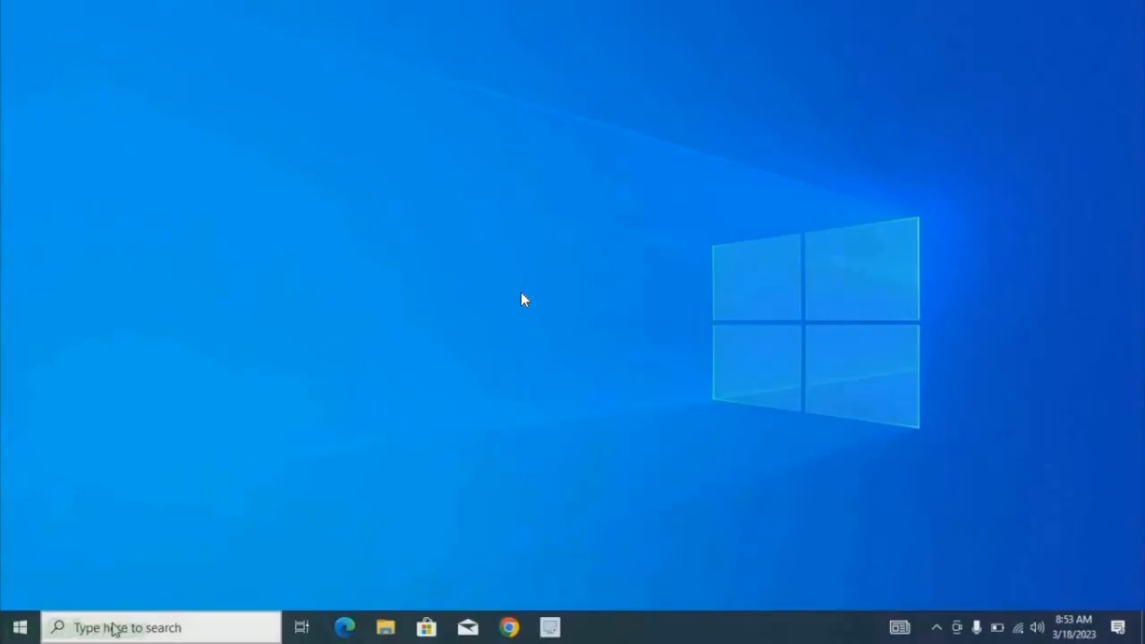
mouse_move(471, 285)
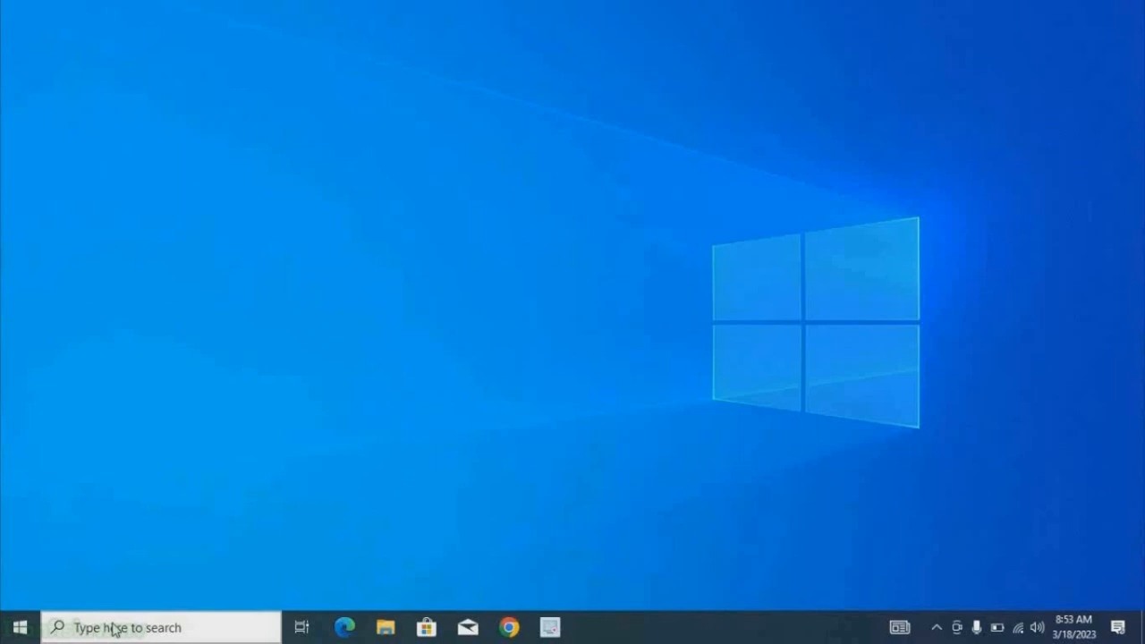
mouse_move(462, 274)
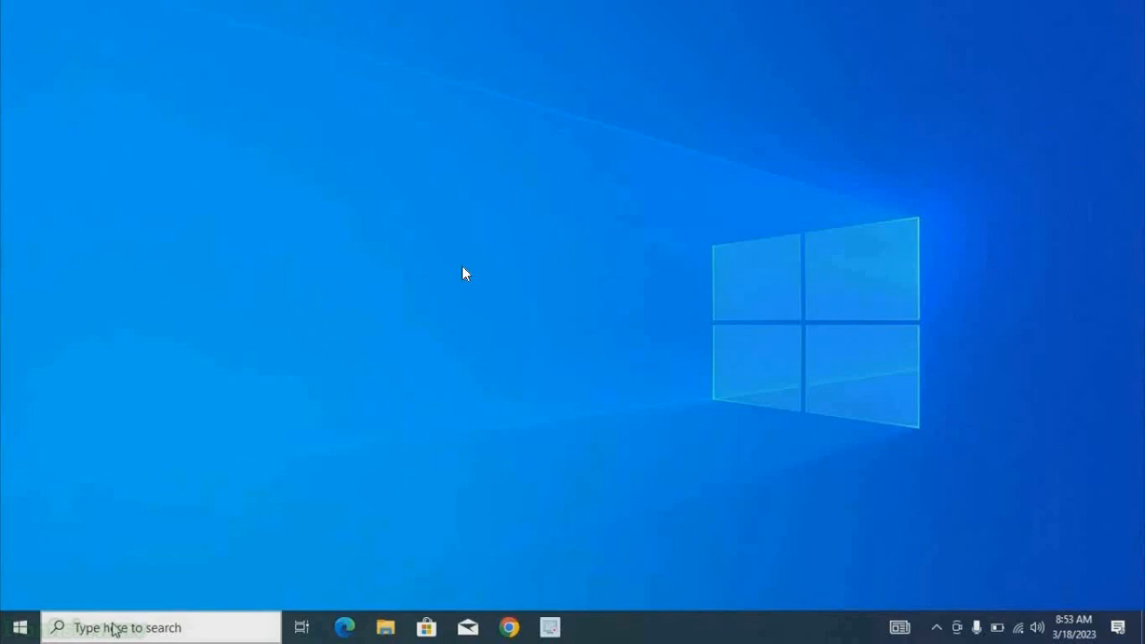
mouse_move(462, 283)
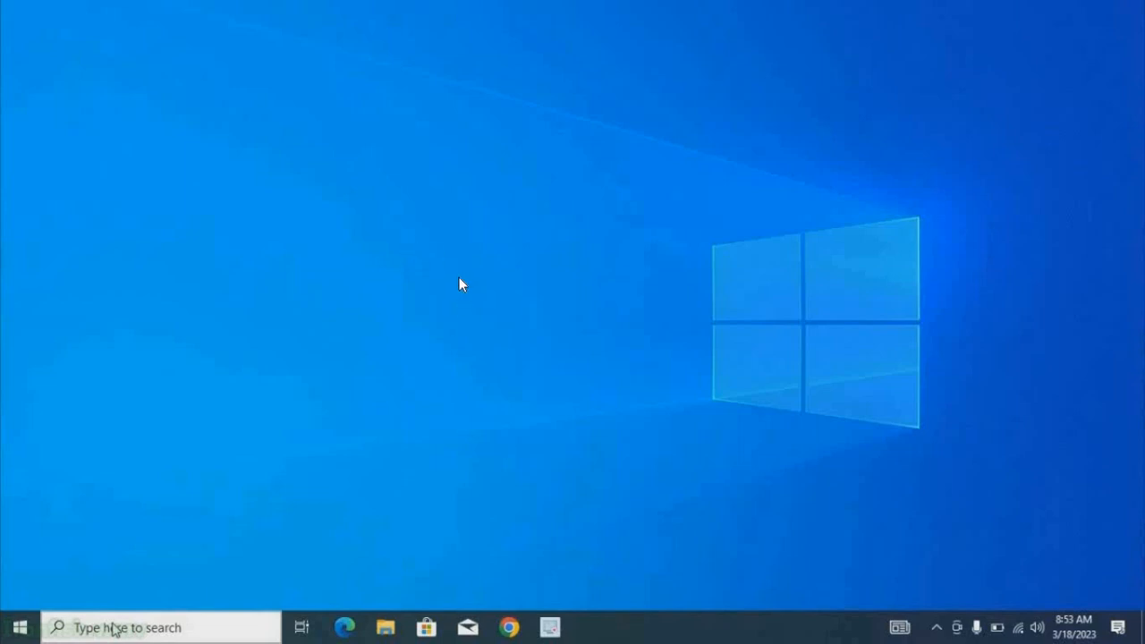
mouse_move(619, 247)
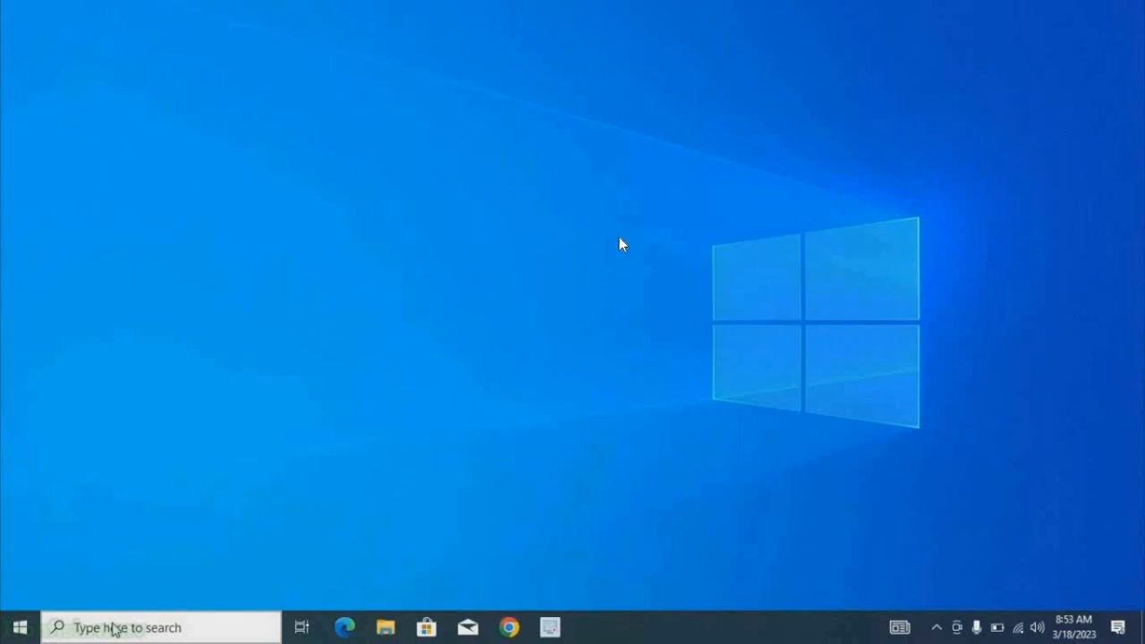
Launch Microsoft Store from the Windows search by looking up 'store'
left_click(134, 627)
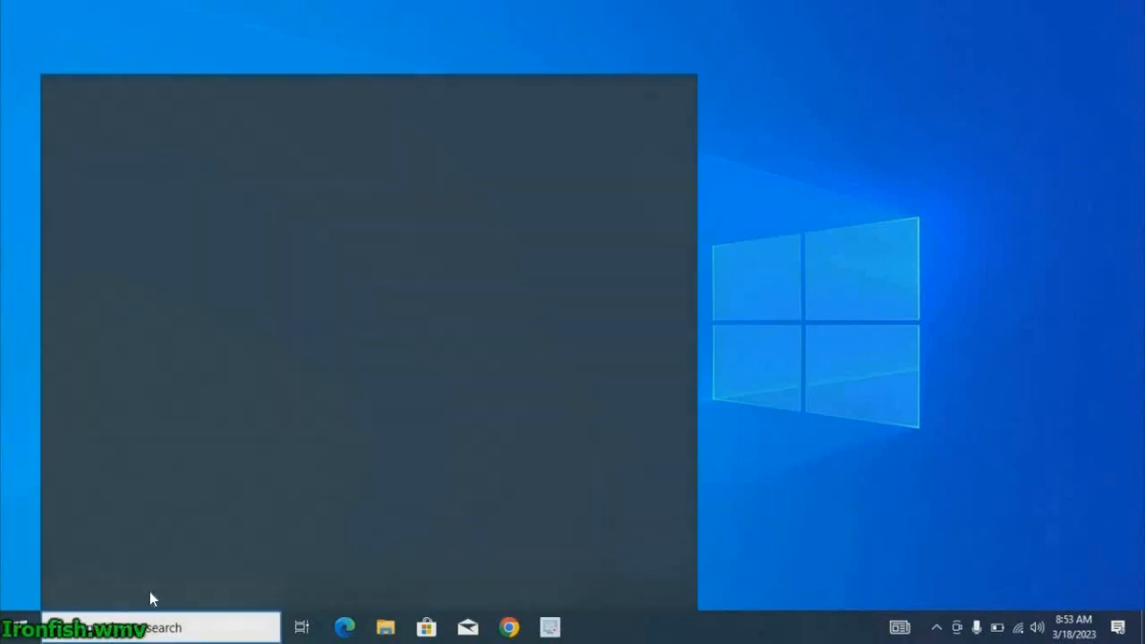
type("store")
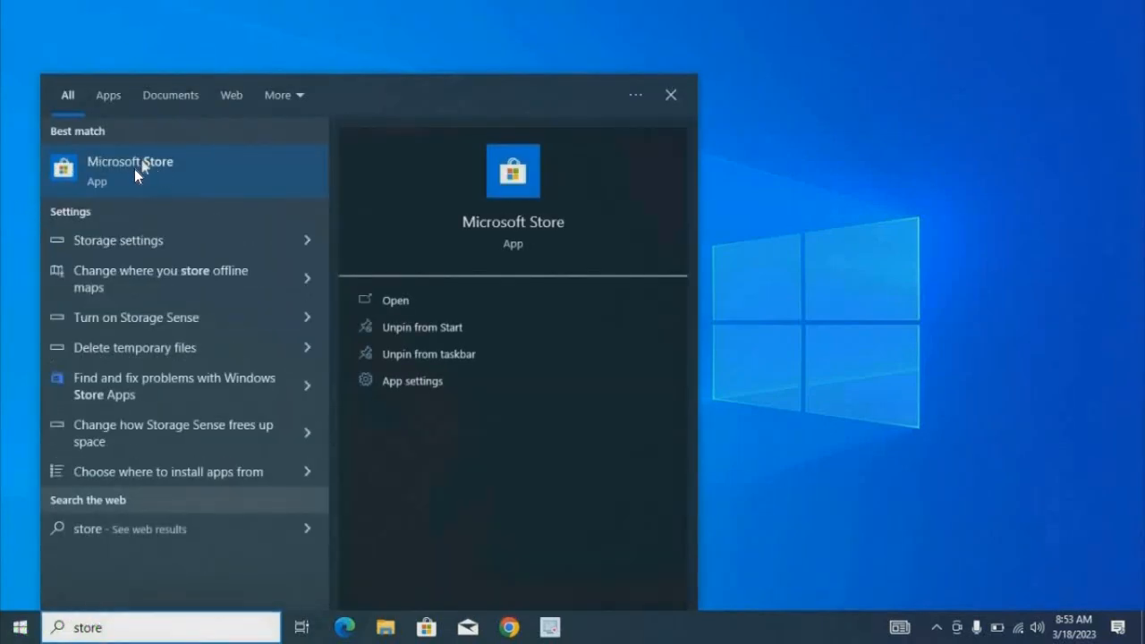
left_click(129, 170)
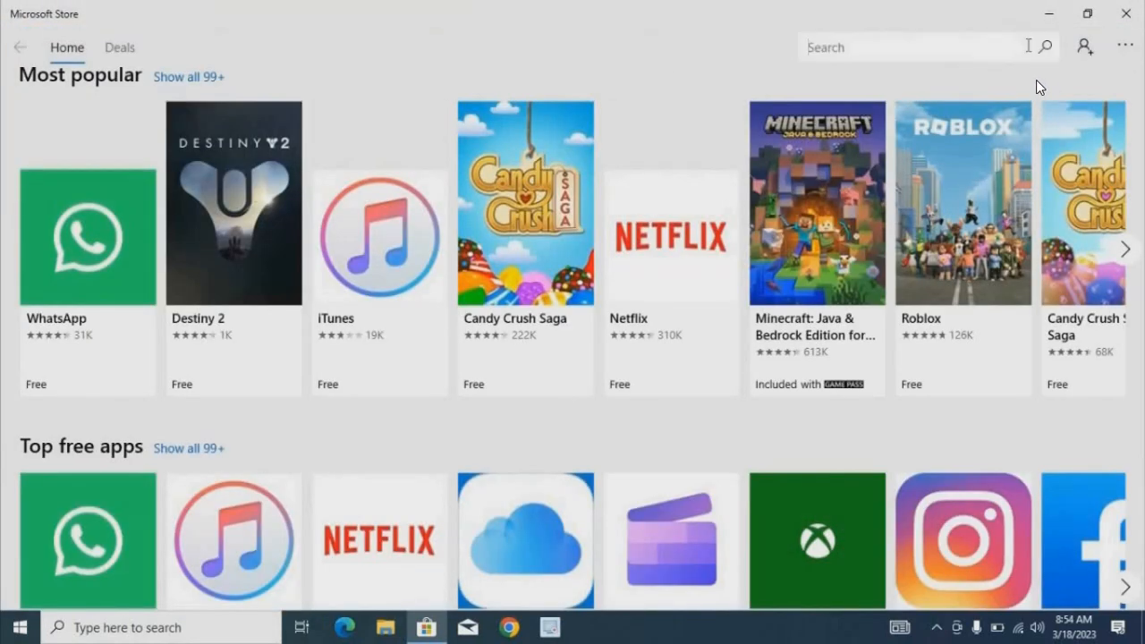
Find Ubuntu 22.04.2 LTS, decline the Microsoft account sign-in and install it
type("ubunt")
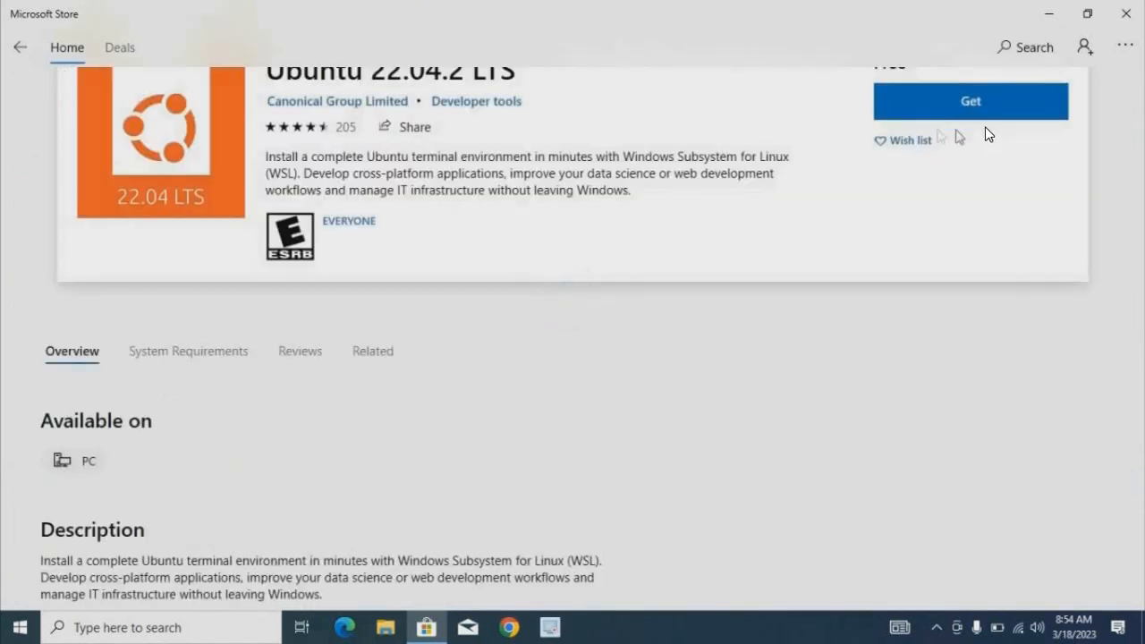
left_click(970, 100)
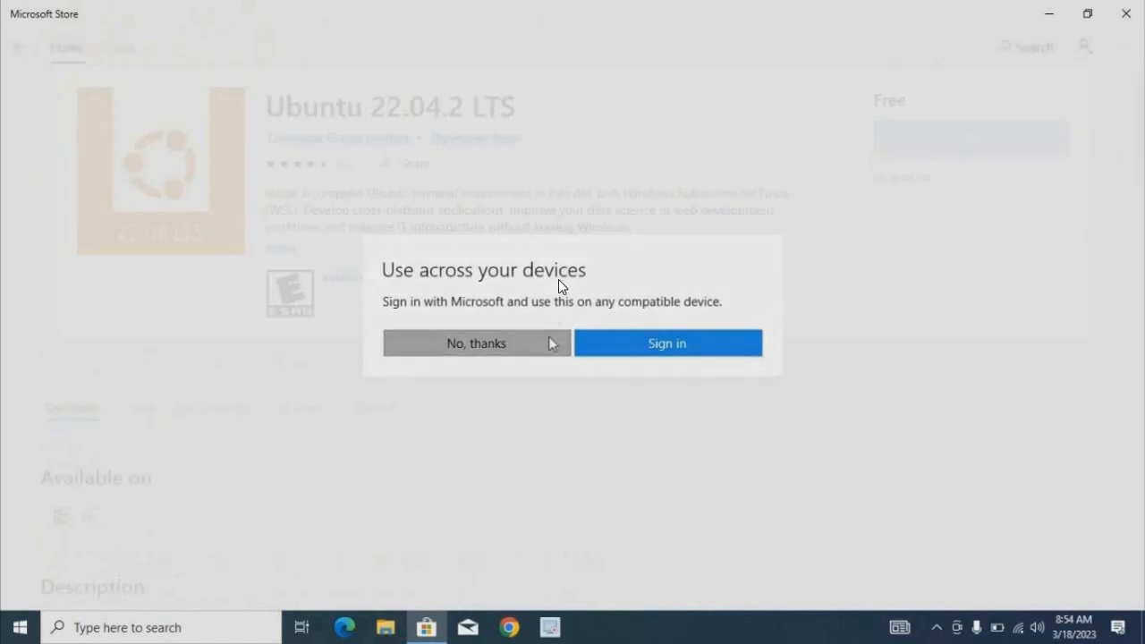
left_click(476, 344)
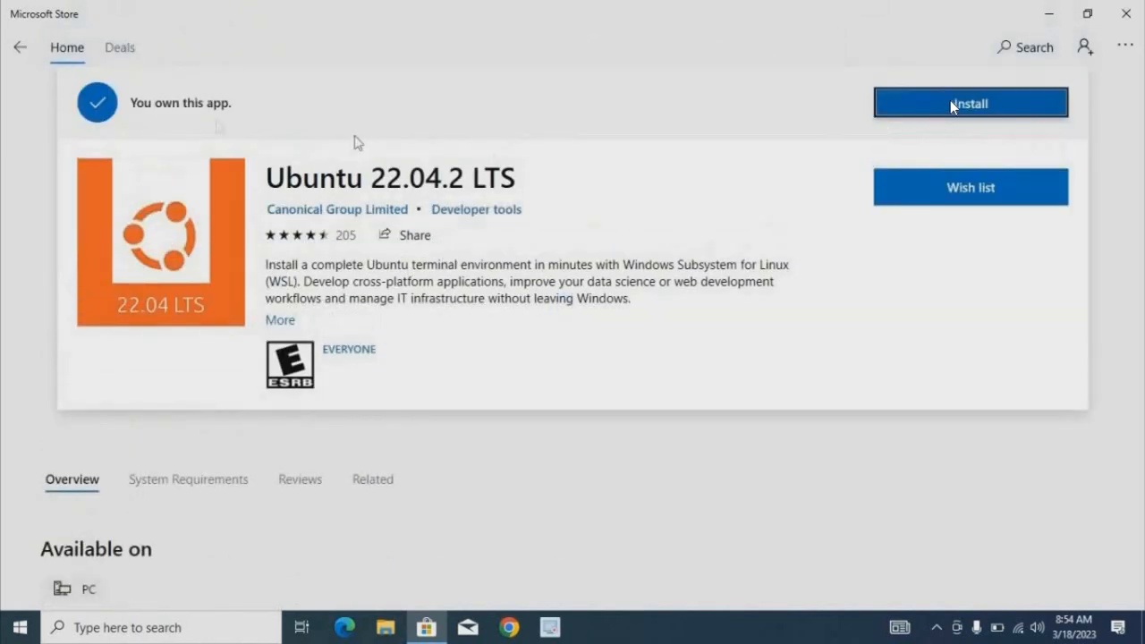
left_click(970, 102)
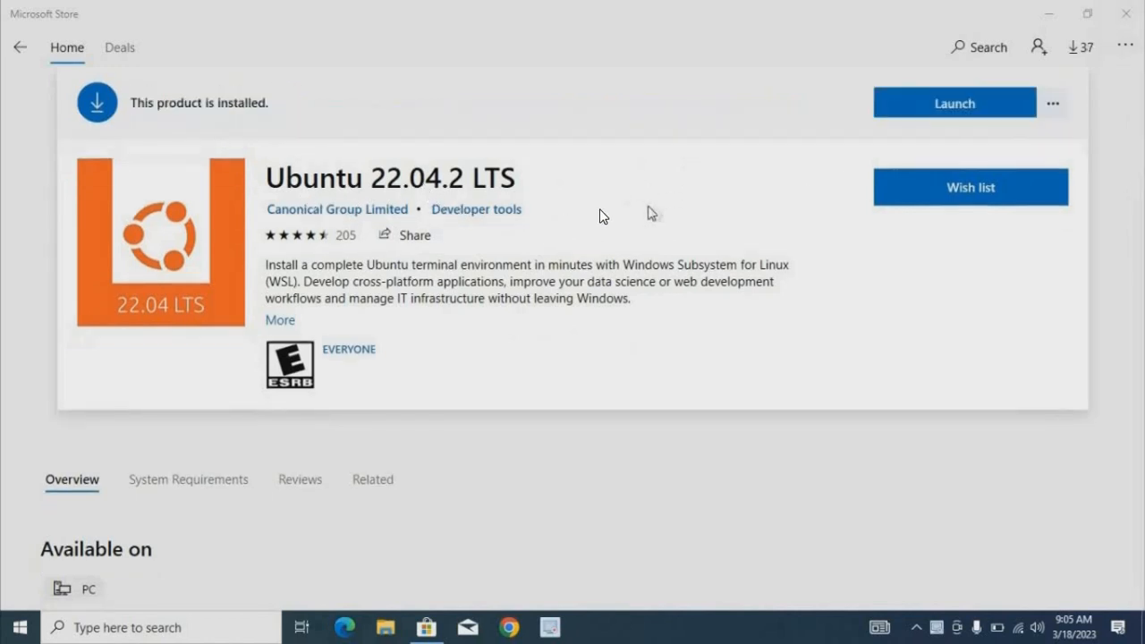
Launch Ubuntu and create the default UNIX user with username and confirmed password
left_click(955, 102)
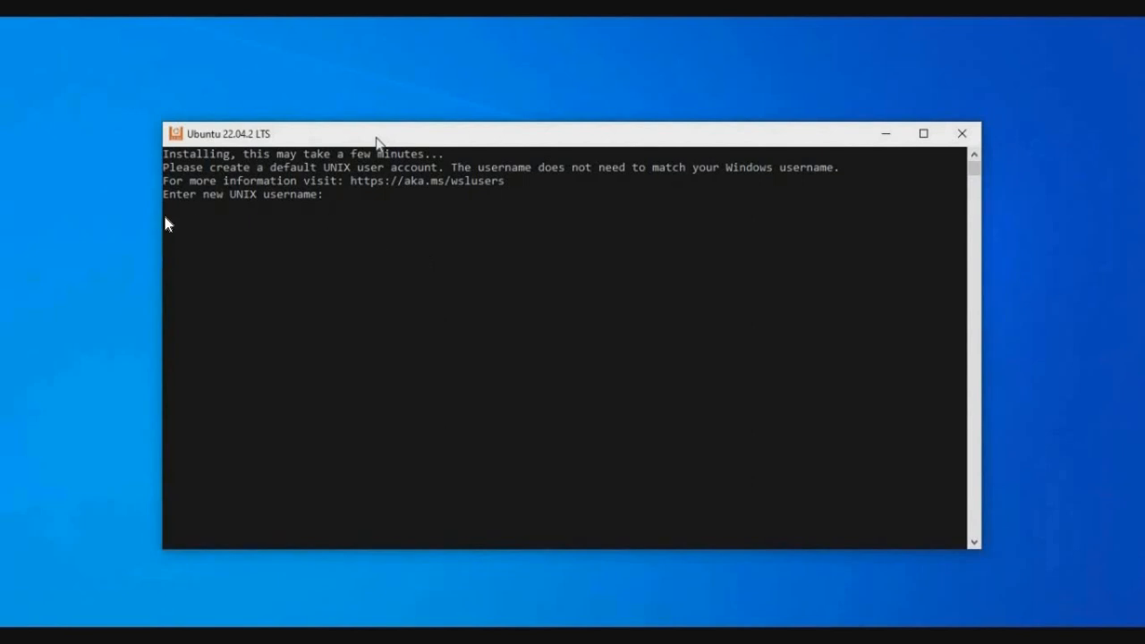
mouse_move(241, 217)
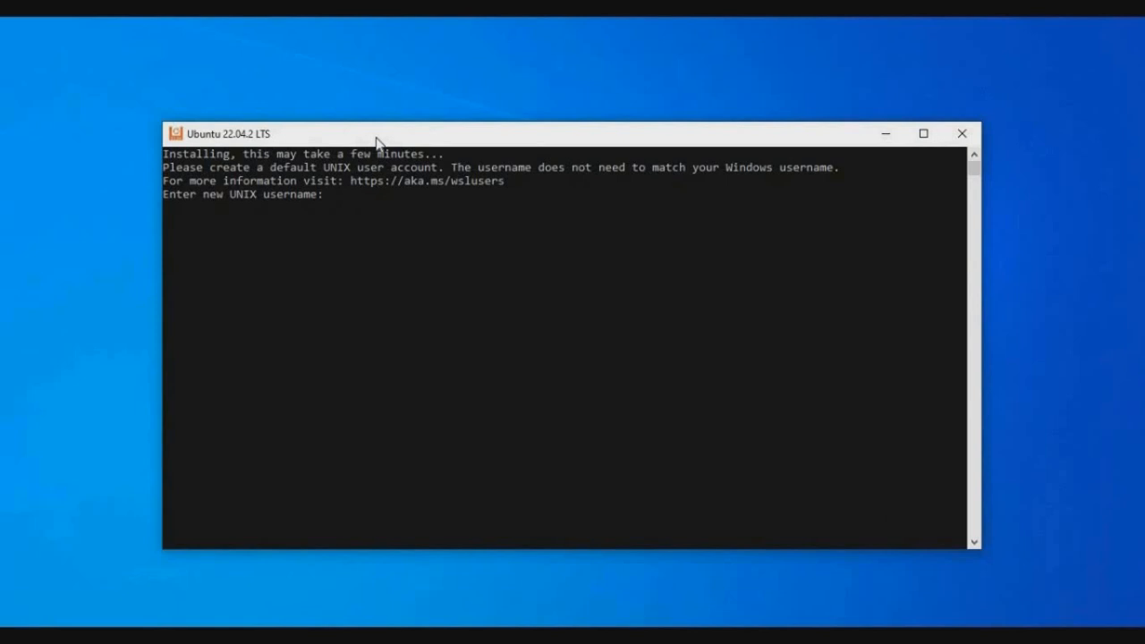
mouse_move(285, 207)
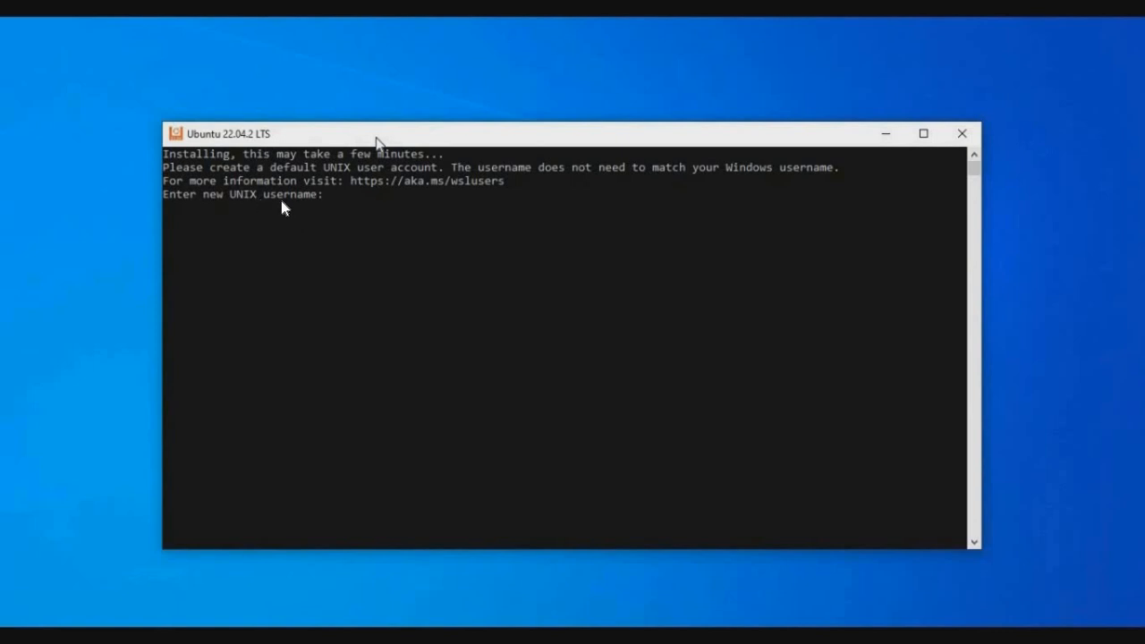
type("cryptotelugu")
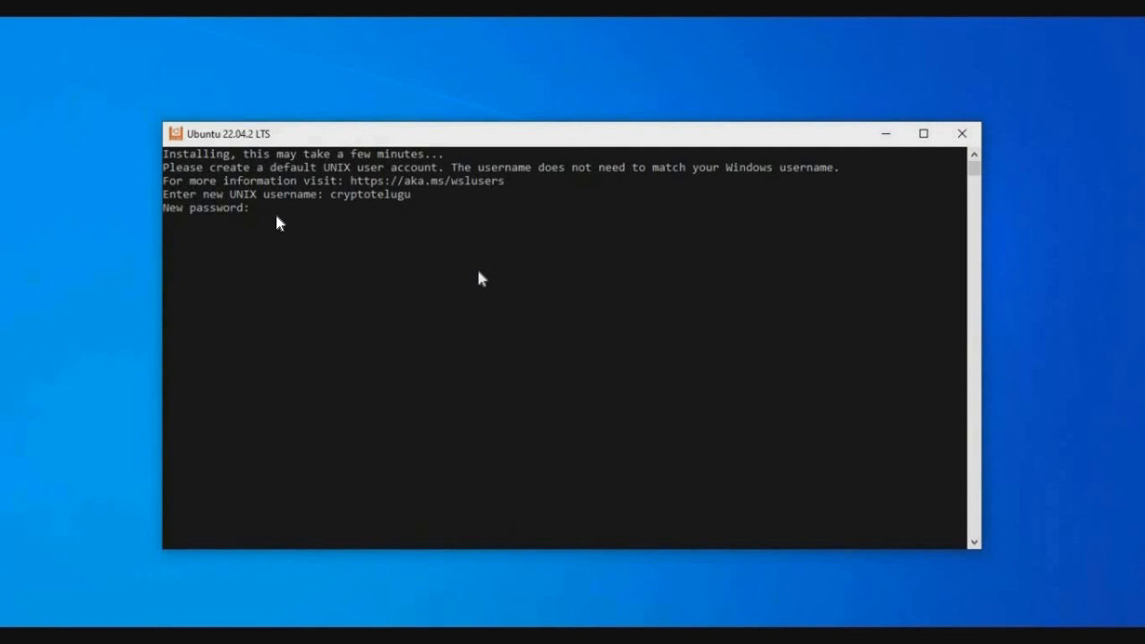
key("Enter")
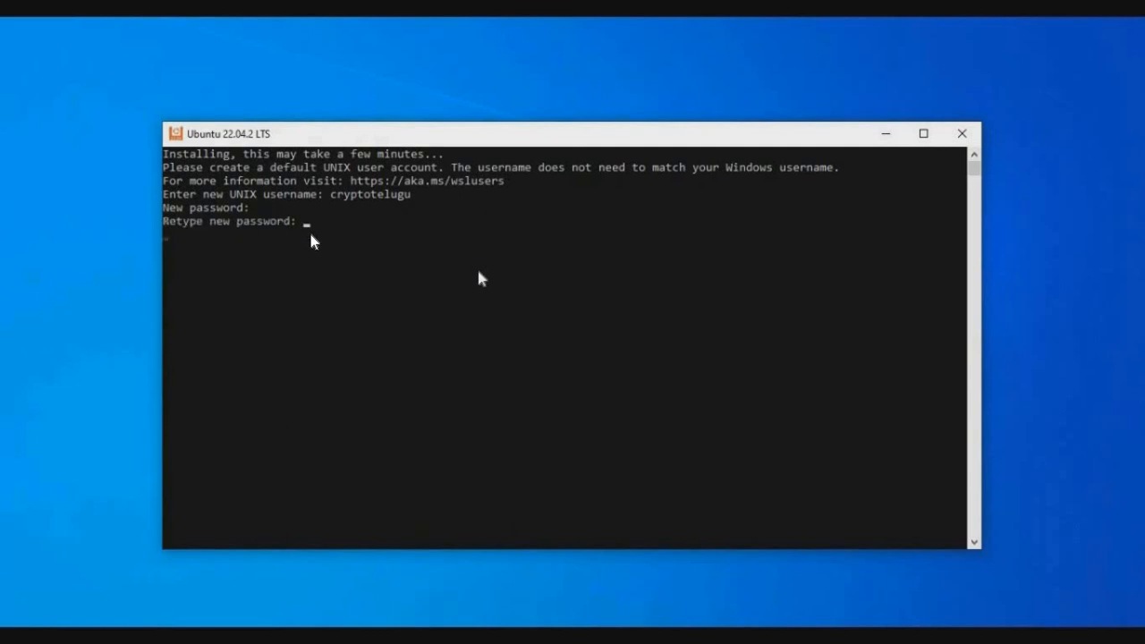
key("Enter")
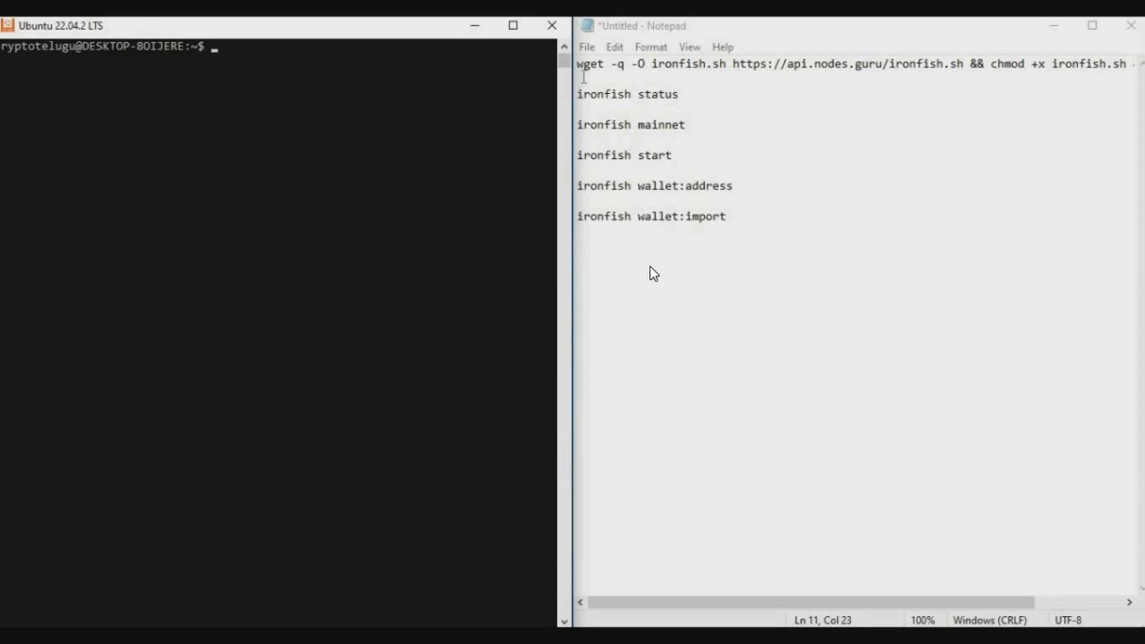
mouse_move(415, 201)
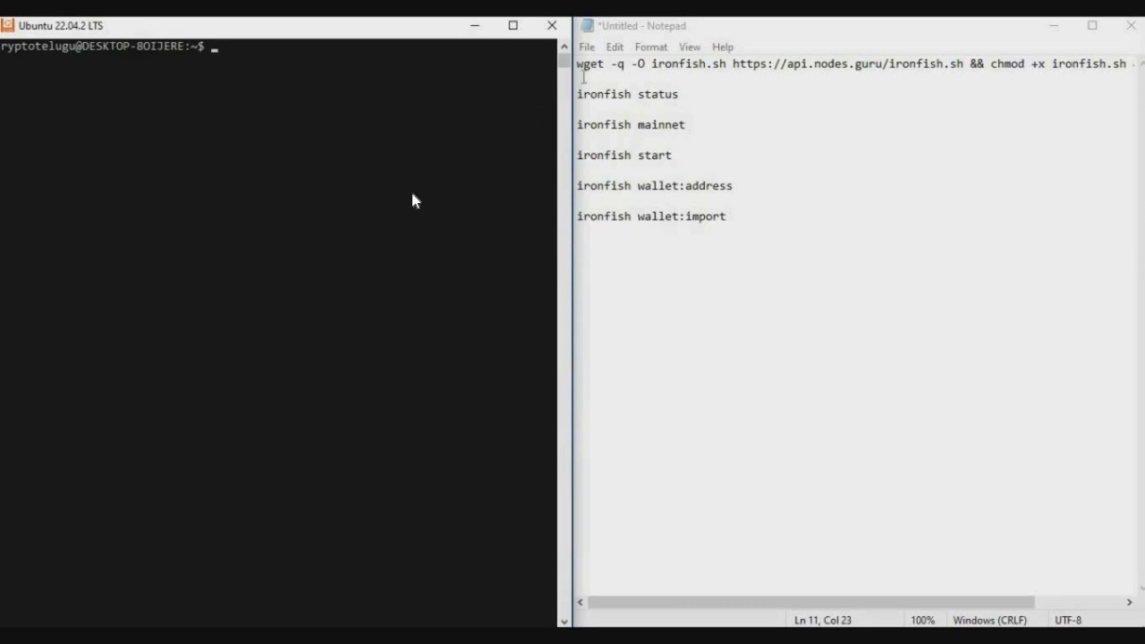
mouse_move(593, 111)
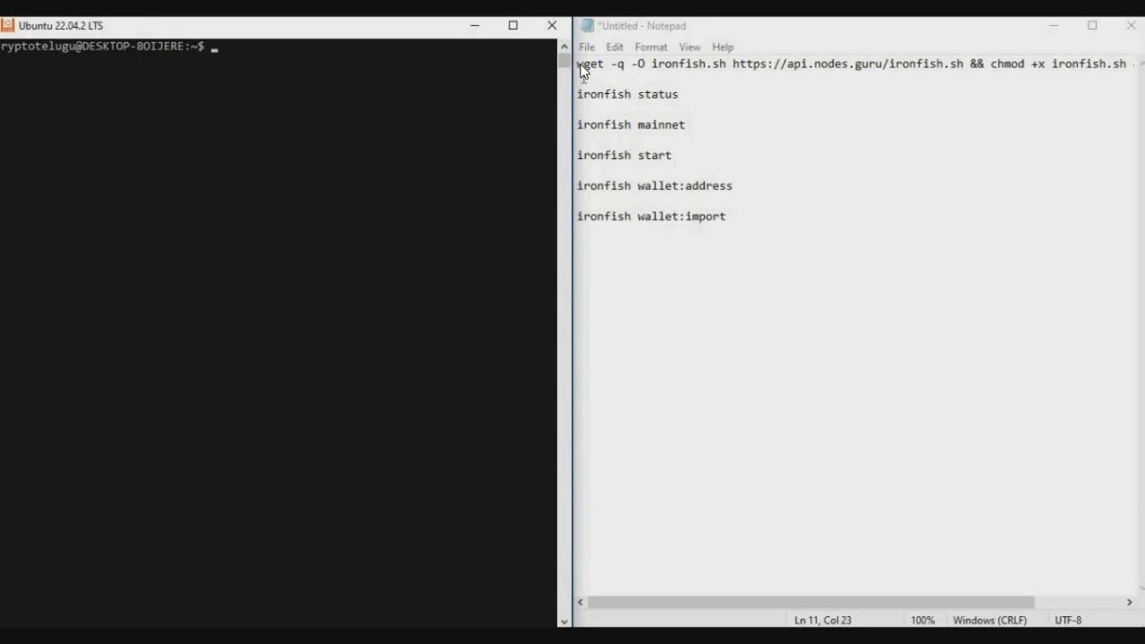
mouse_move(673, 111)
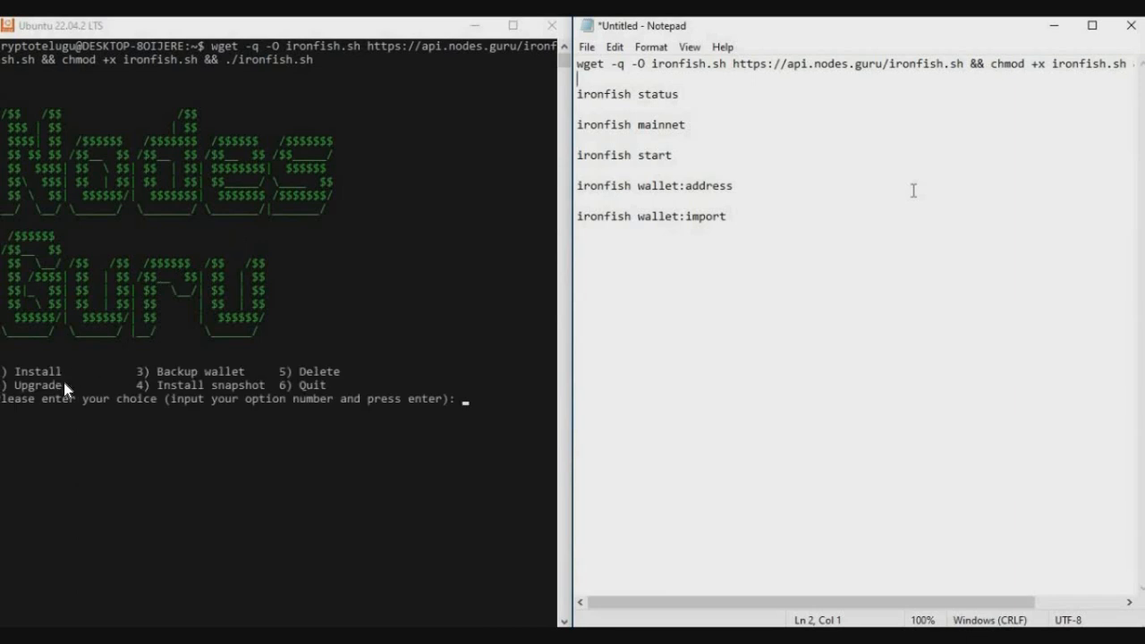
Choose option 1 Install in the Iron Fish script menu
type("1")
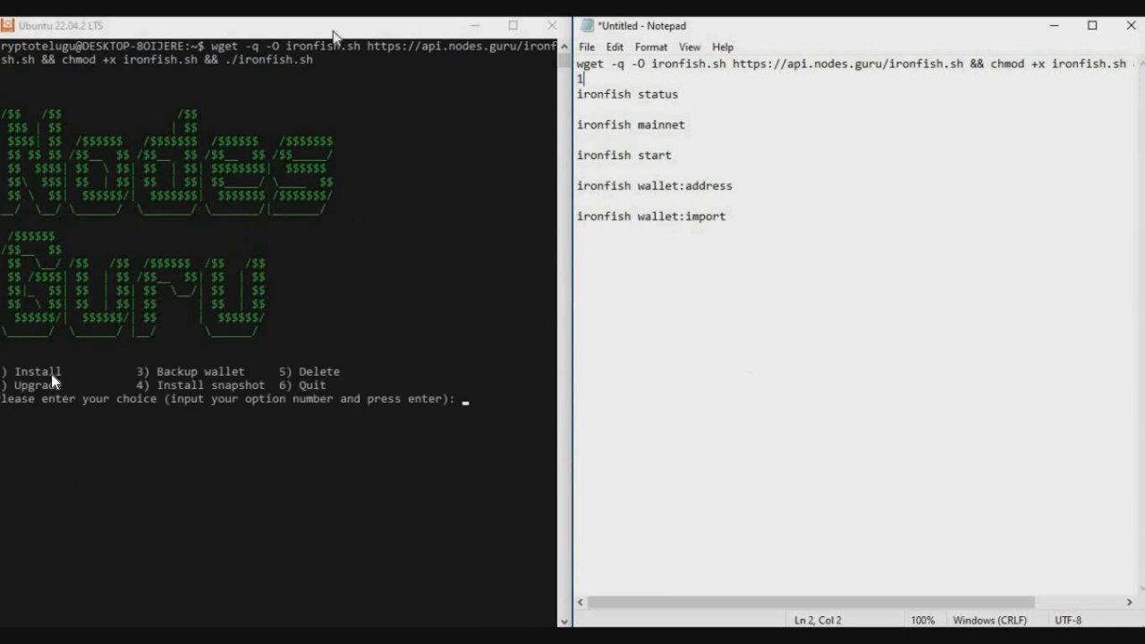
type("1")
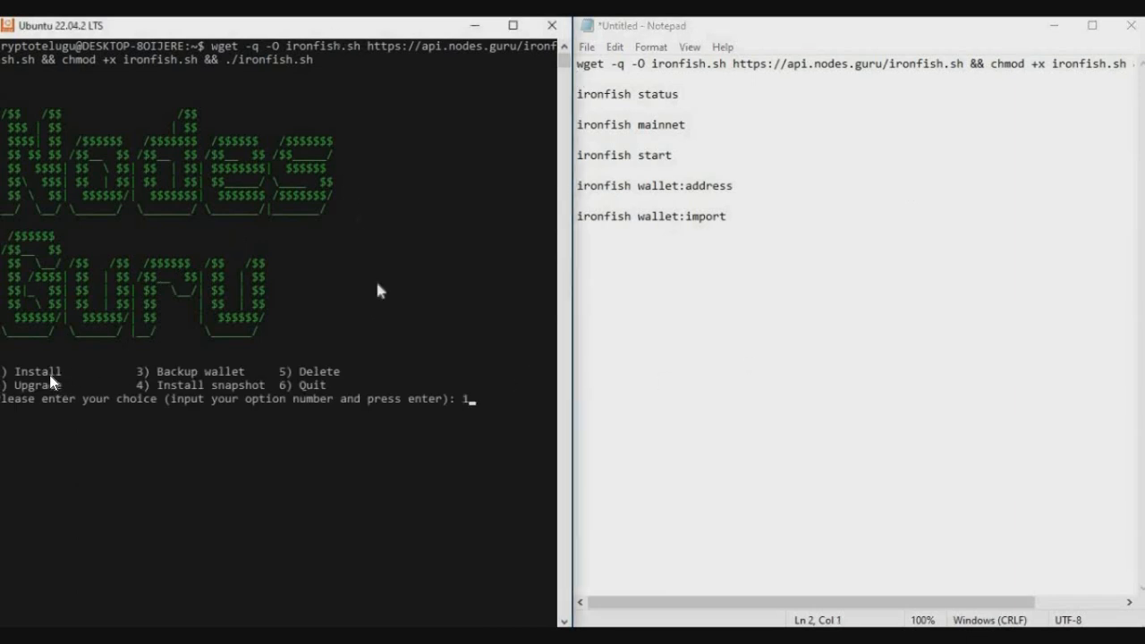
key("Enter")
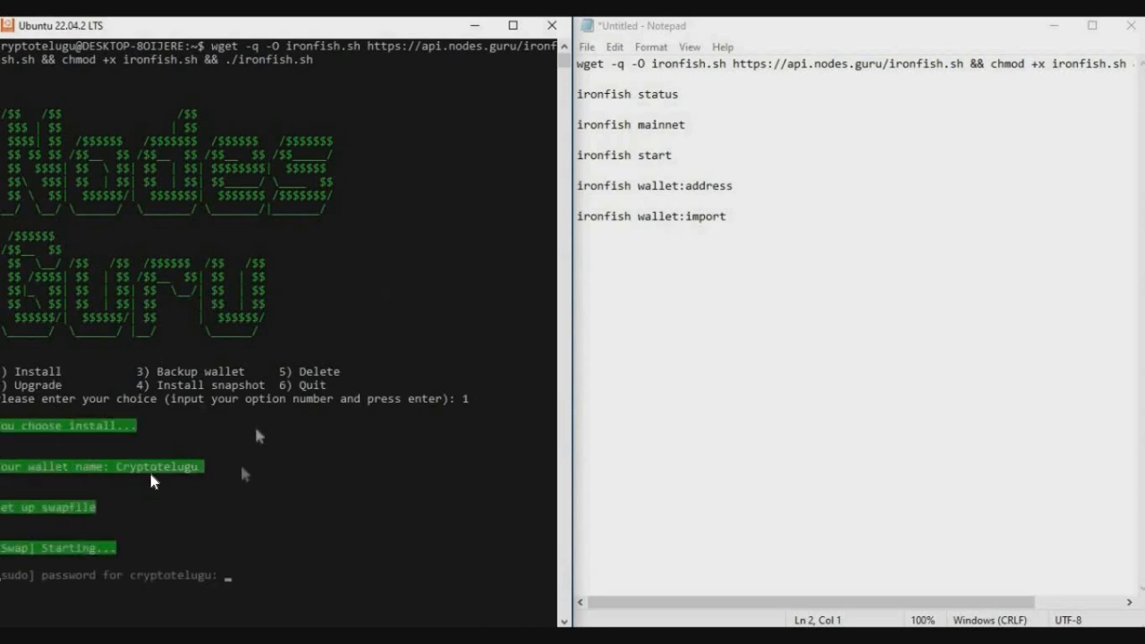
mouse_move(340, 447)
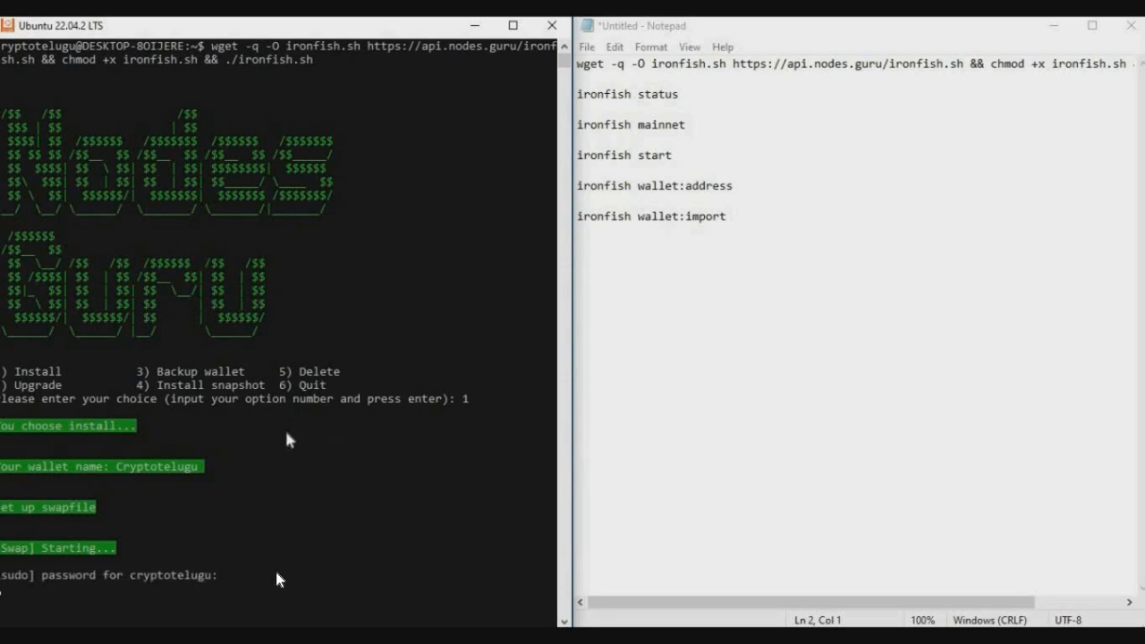
mouse_move(297, 512)
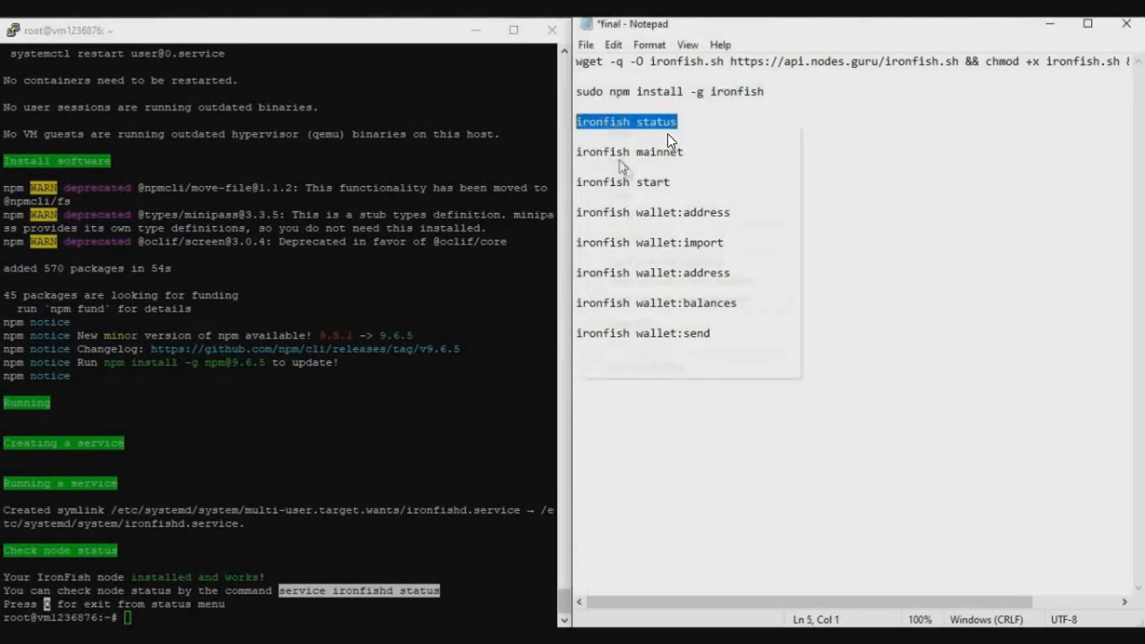
Run 'ironfish status' on the VPS to see the node started on Mainnet
right_click(626, 122)
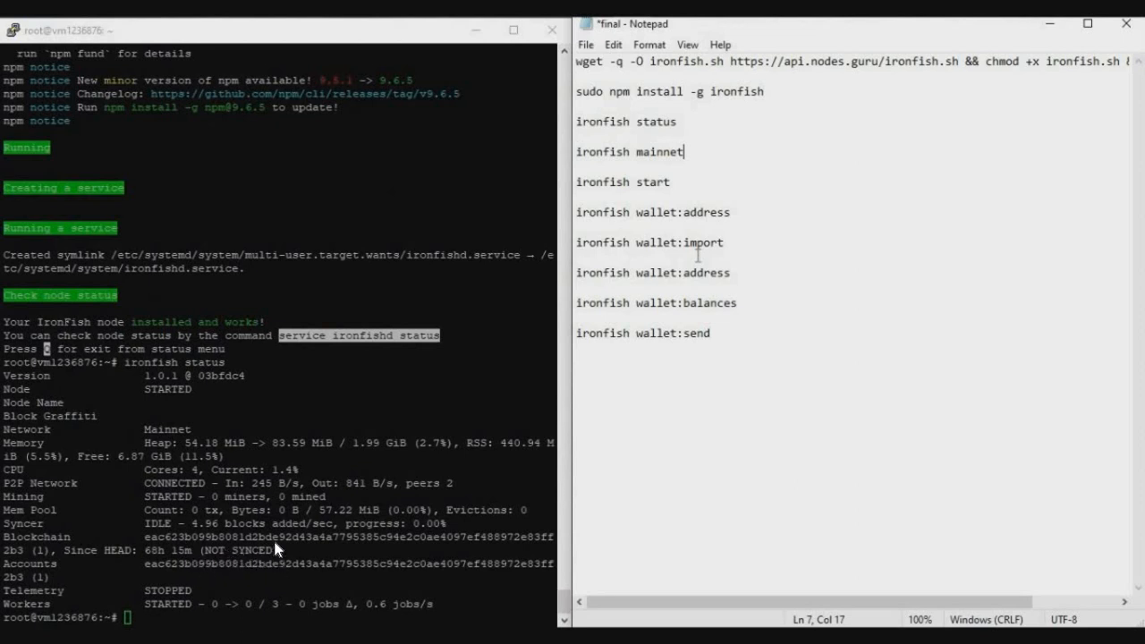
mouse_move(619, 132)
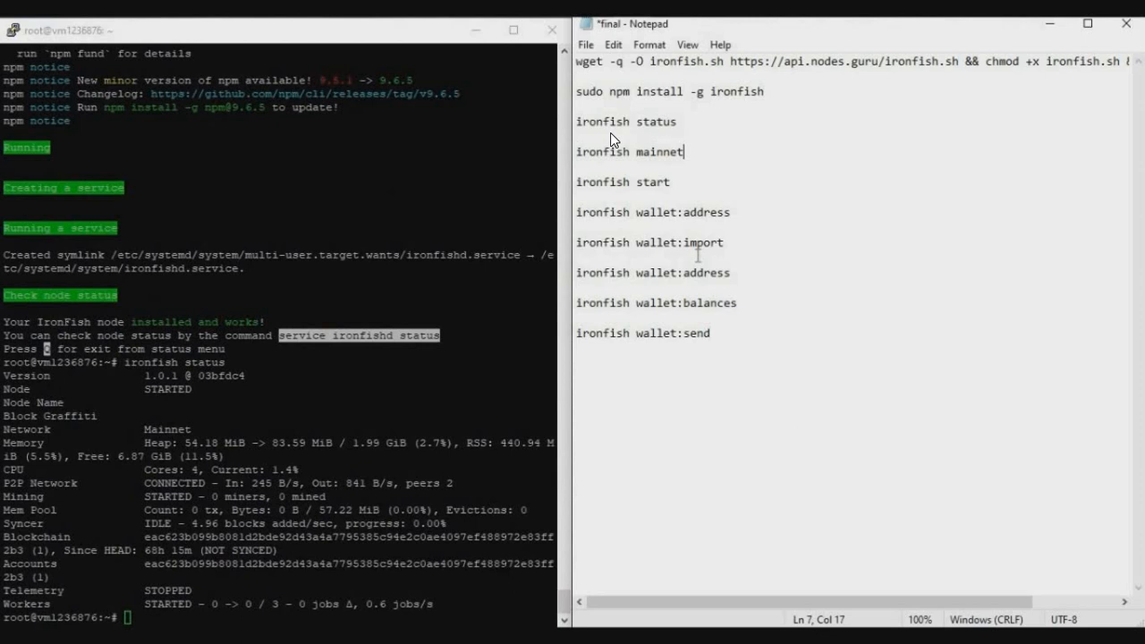
mouse_move(369, 555)
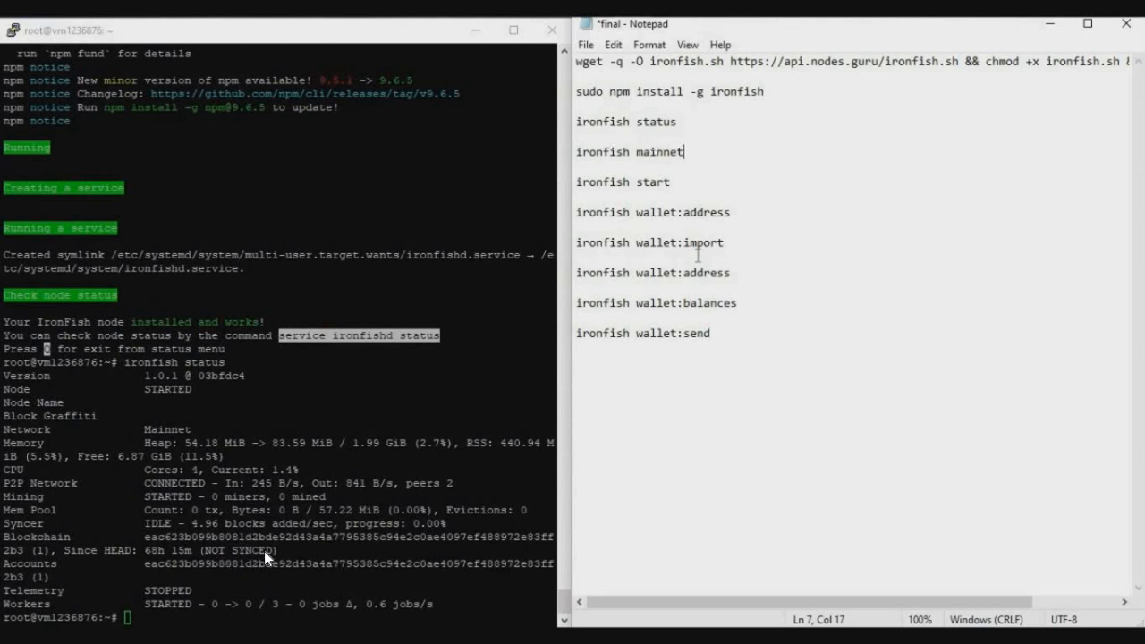
mouse_move(401, 430)
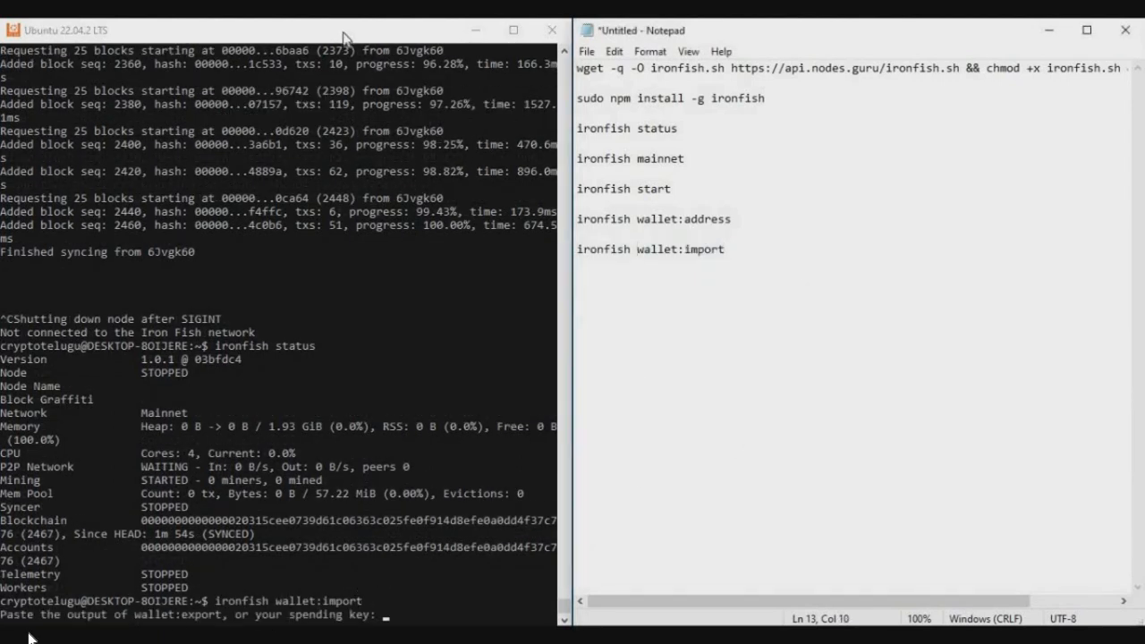
mouse_move(599, 383)
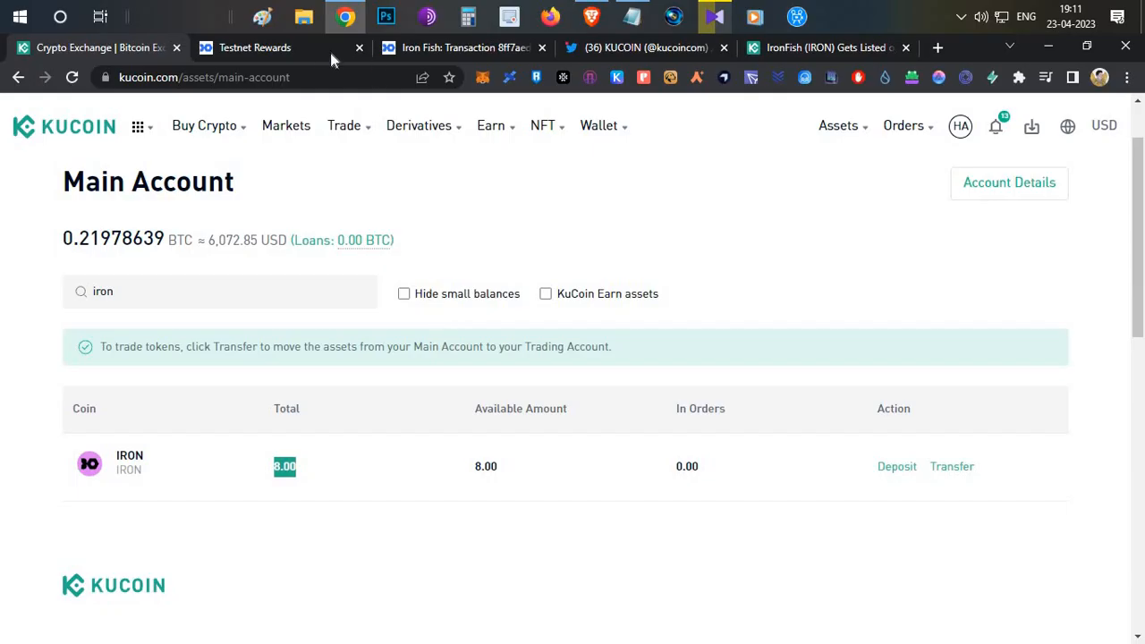
Import the wallet from the rewards page key and enter 'ironfish wallet:use cryptotelugu'
left_click(254, 47)
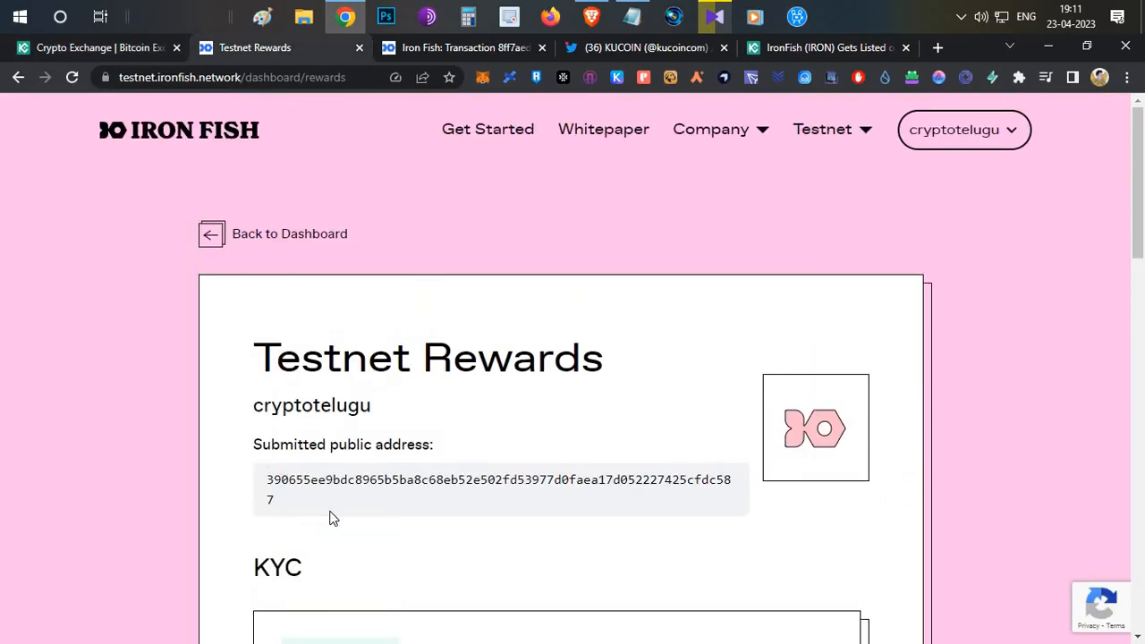
triple_click(497, 479)
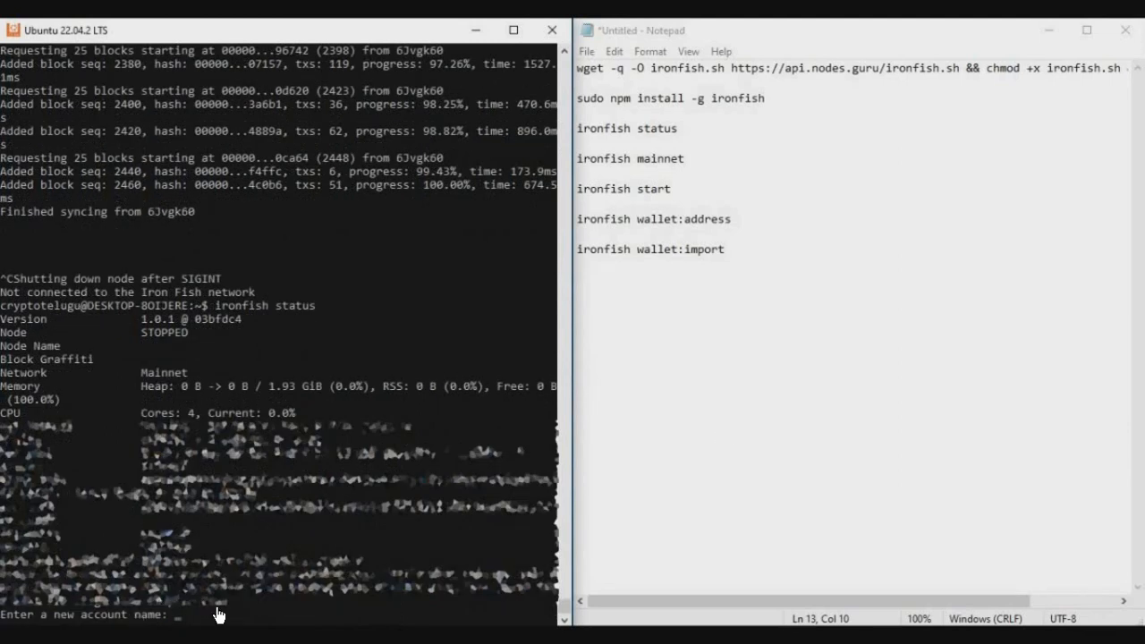
type("c")
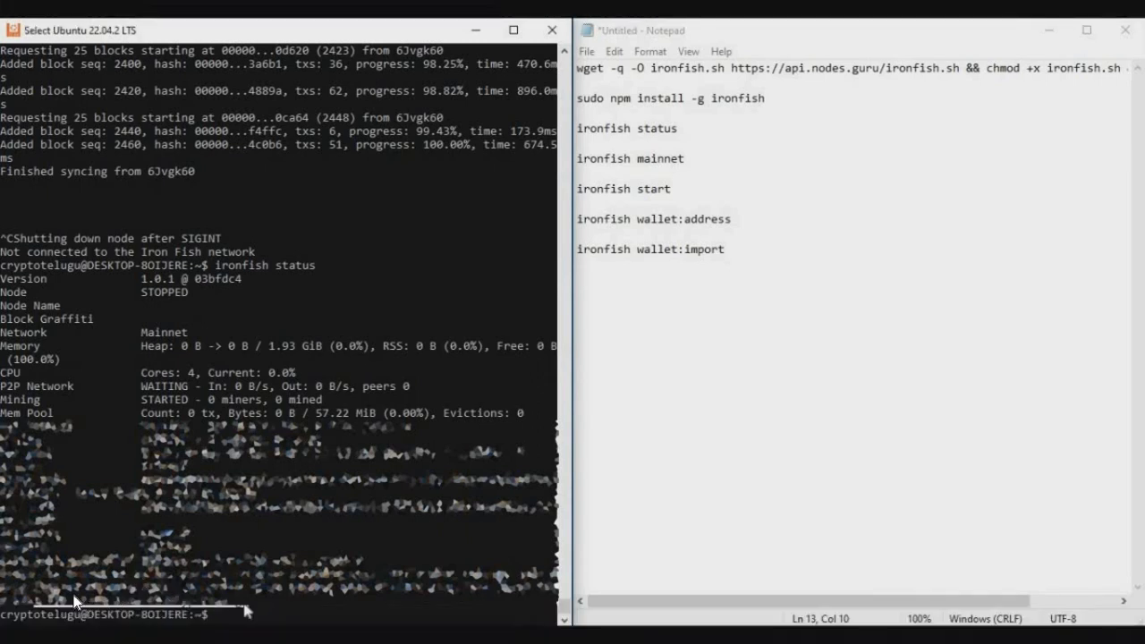
mouse_move(619, 512)
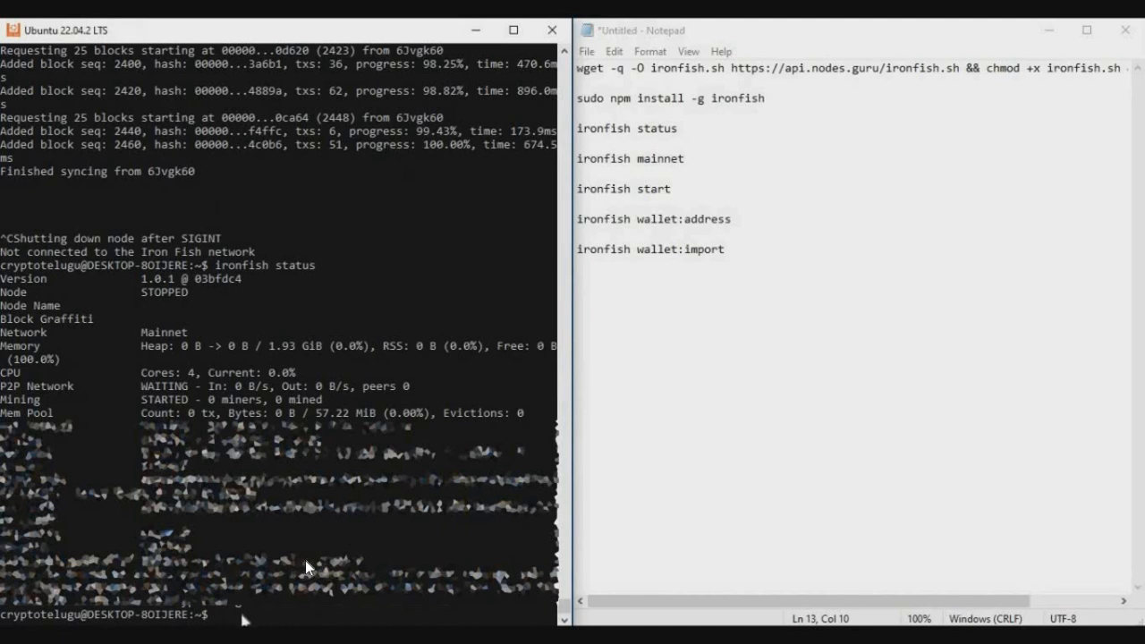
type("ironfish wallet:use cryptotelugu")
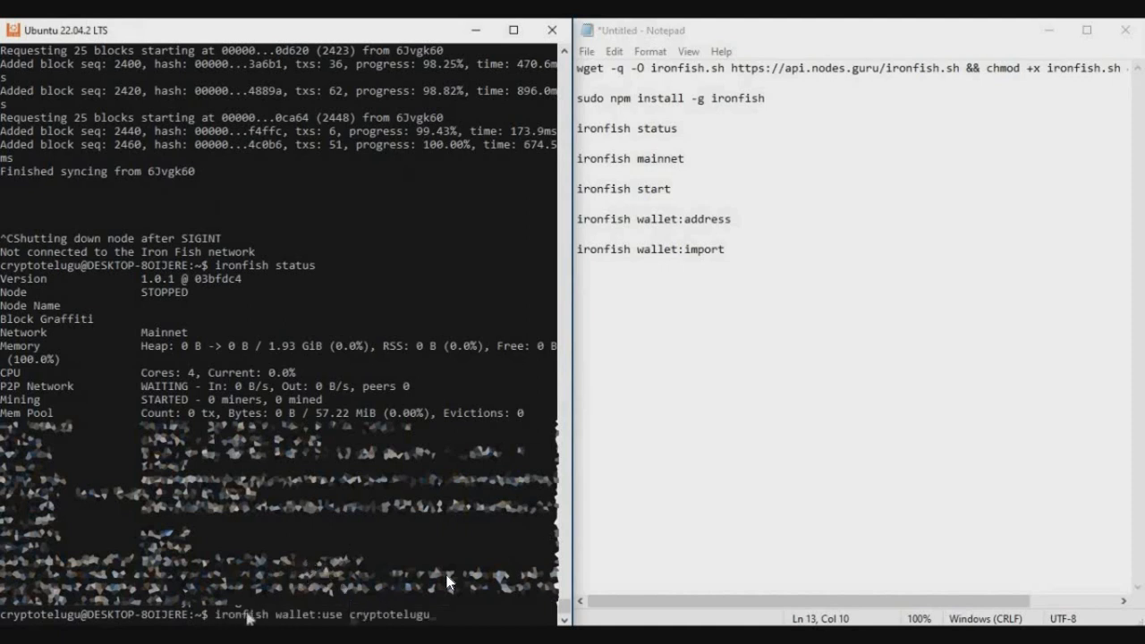
mouse_move(623, 508)
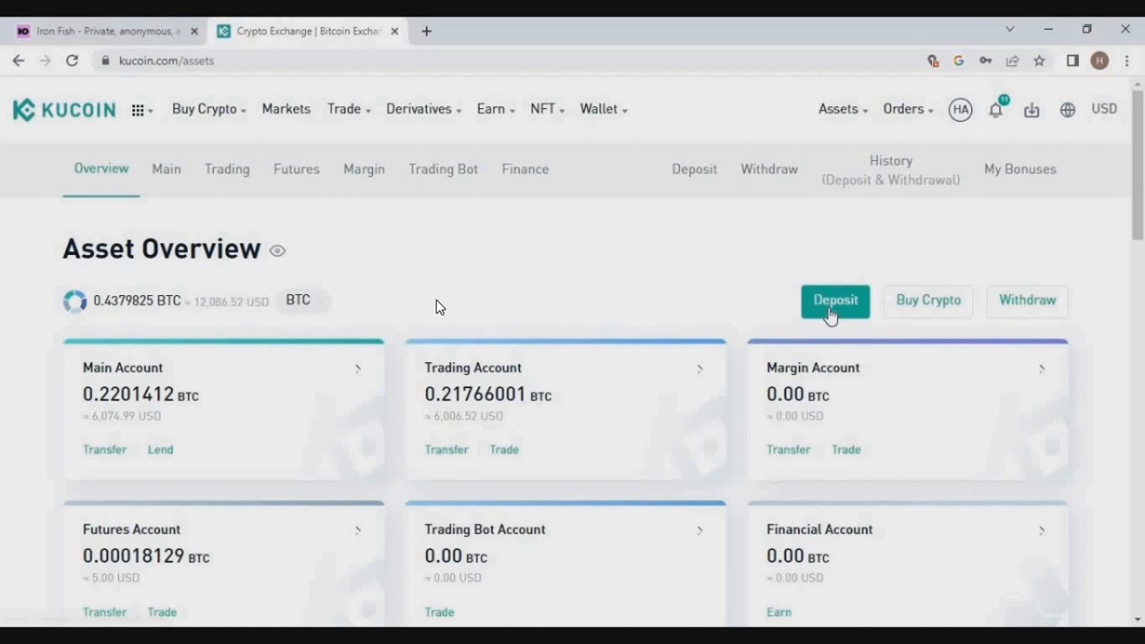
Start a KuCoin deposit of IRON on the IRONFISH network and acknowledge the memo notice
left_click(834, 300)
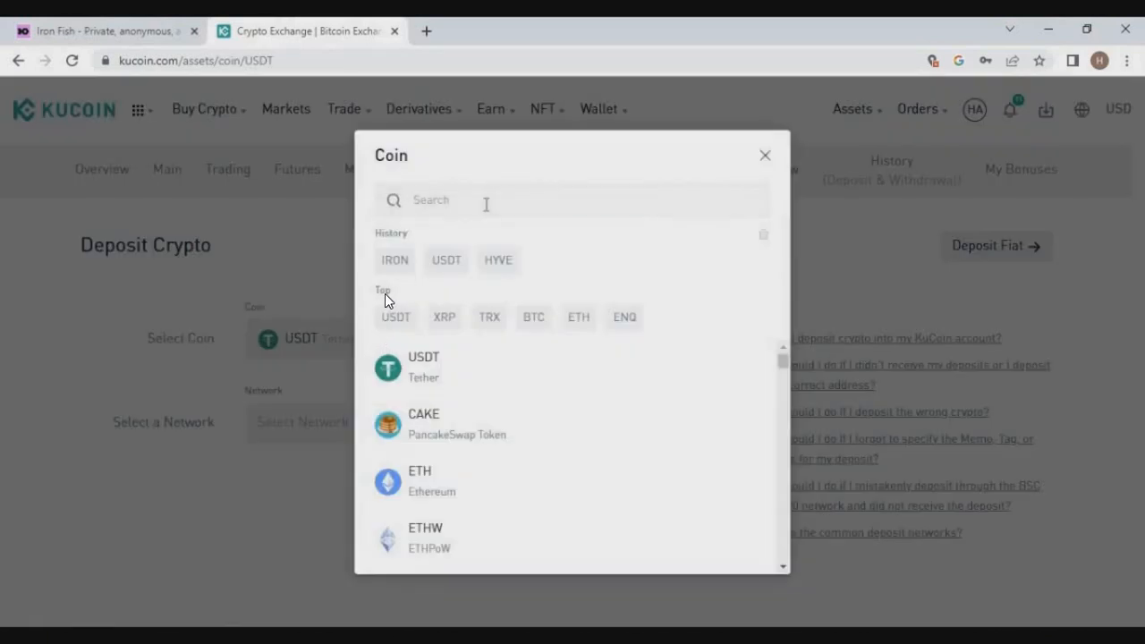
type("iron")
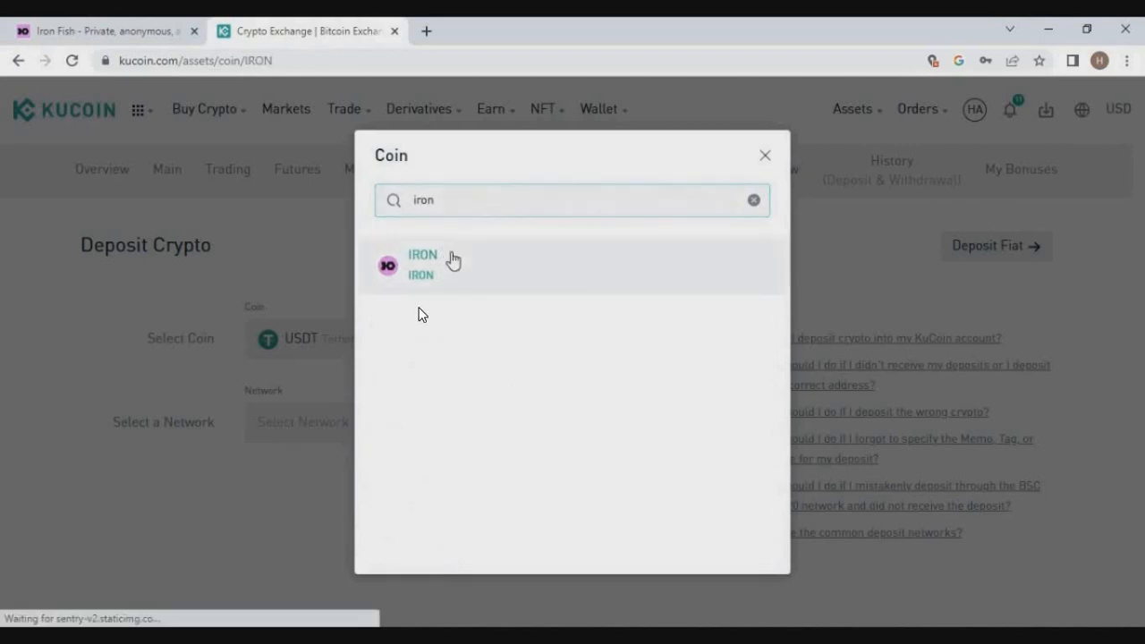
left_click(423, 265)
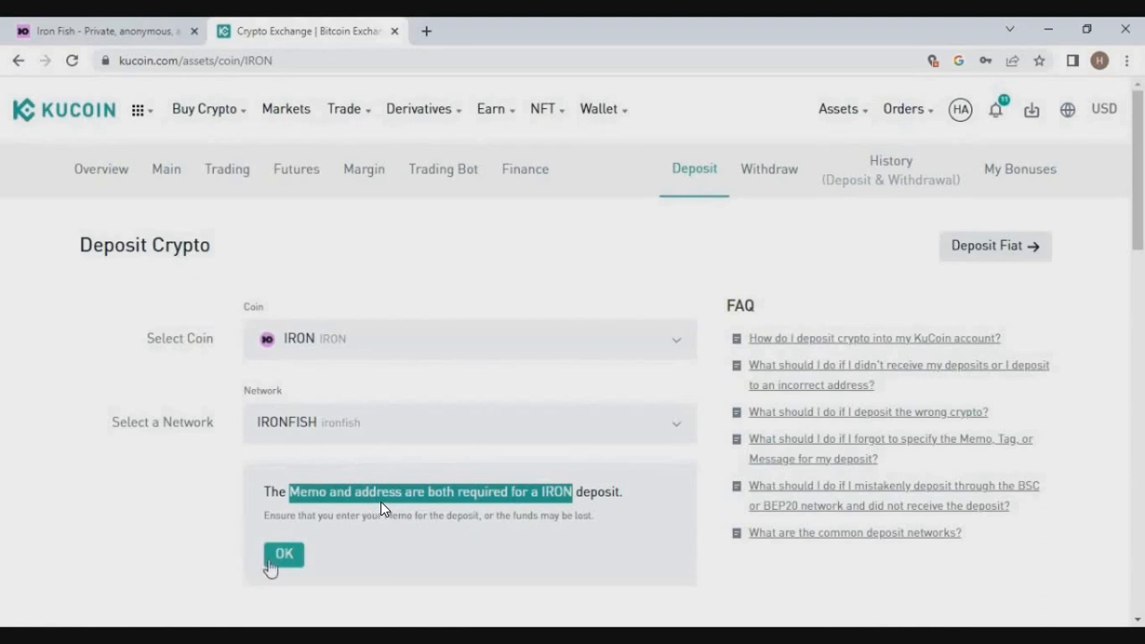
left_click(283, 555)
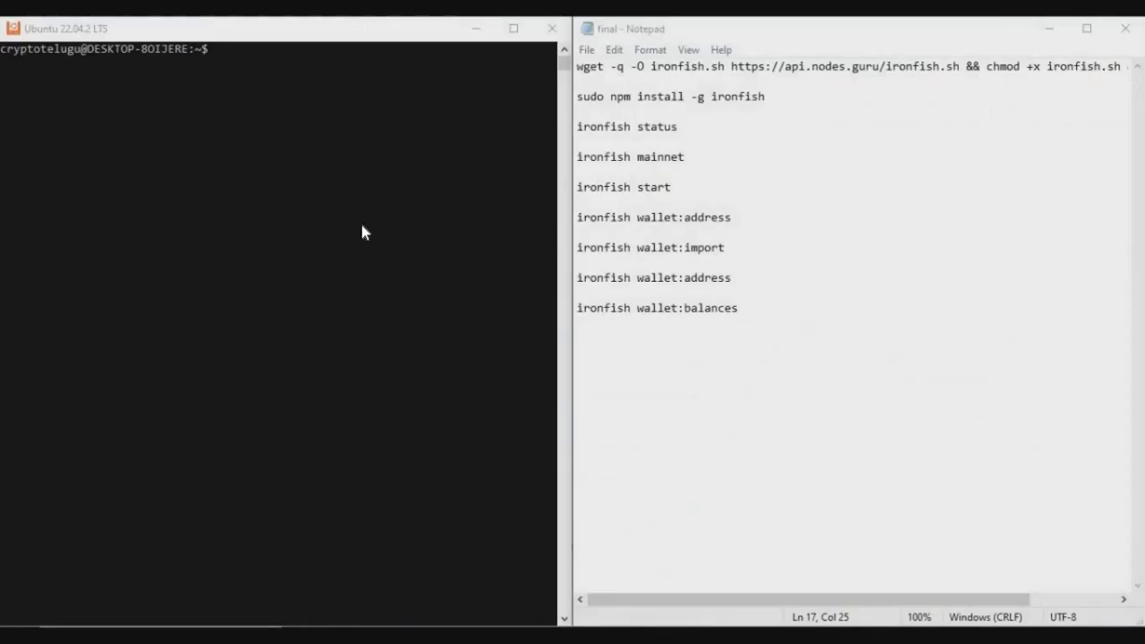
Run 'ironfish wallet:balances' showing about 8.04 $IRON, then paste the send command
left_click(670, 320)
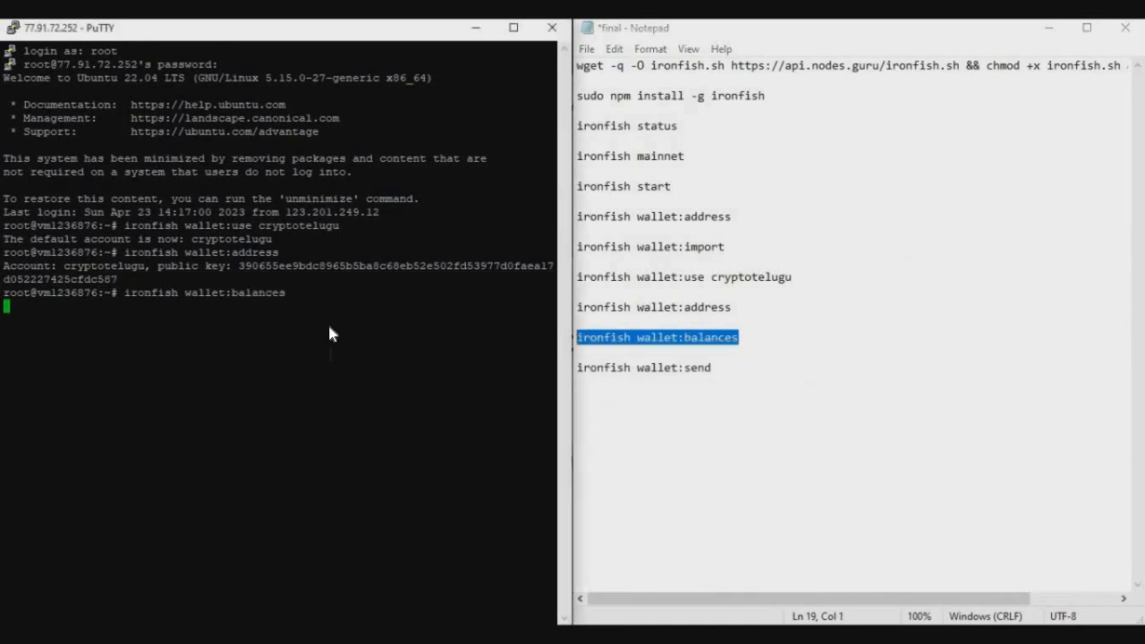
key("Return")
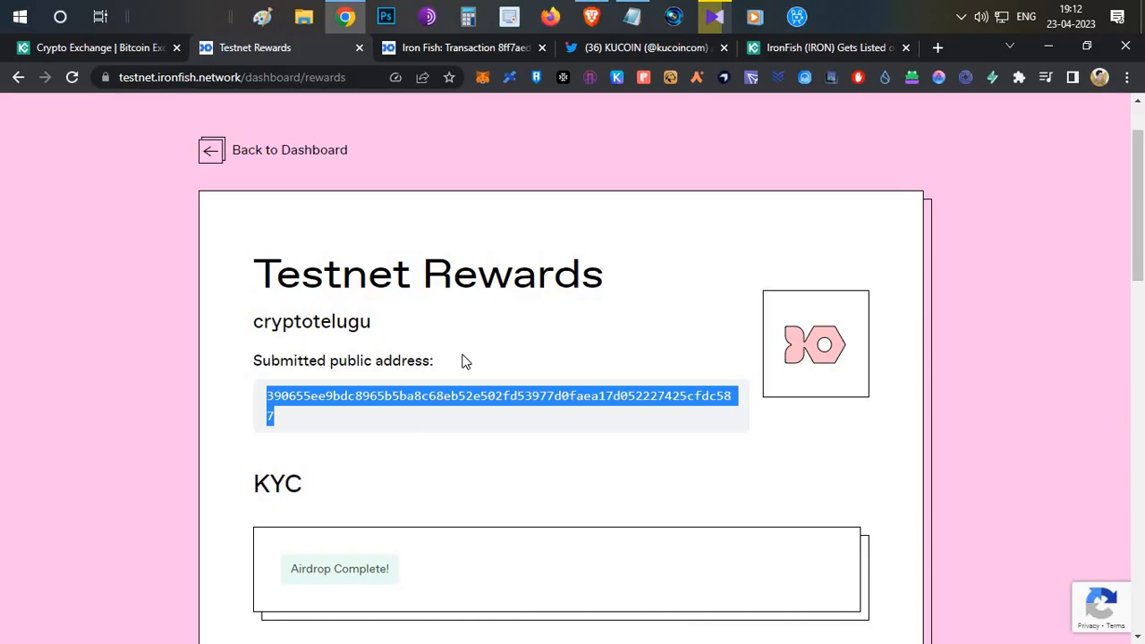
scroll("down", 3)
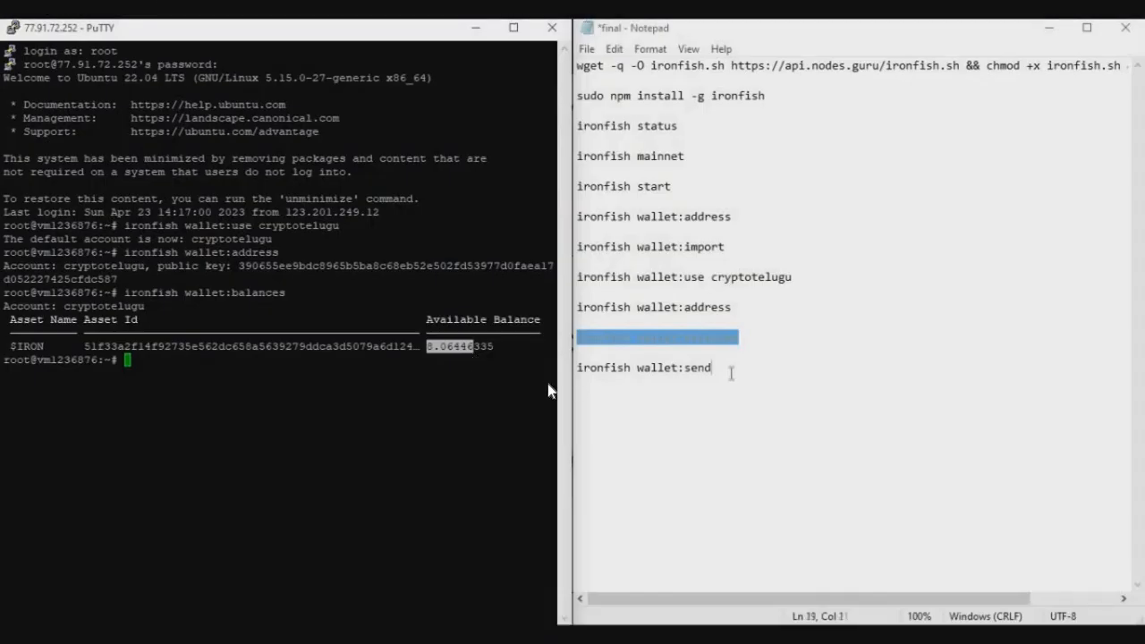
mouse_move(626, 404)
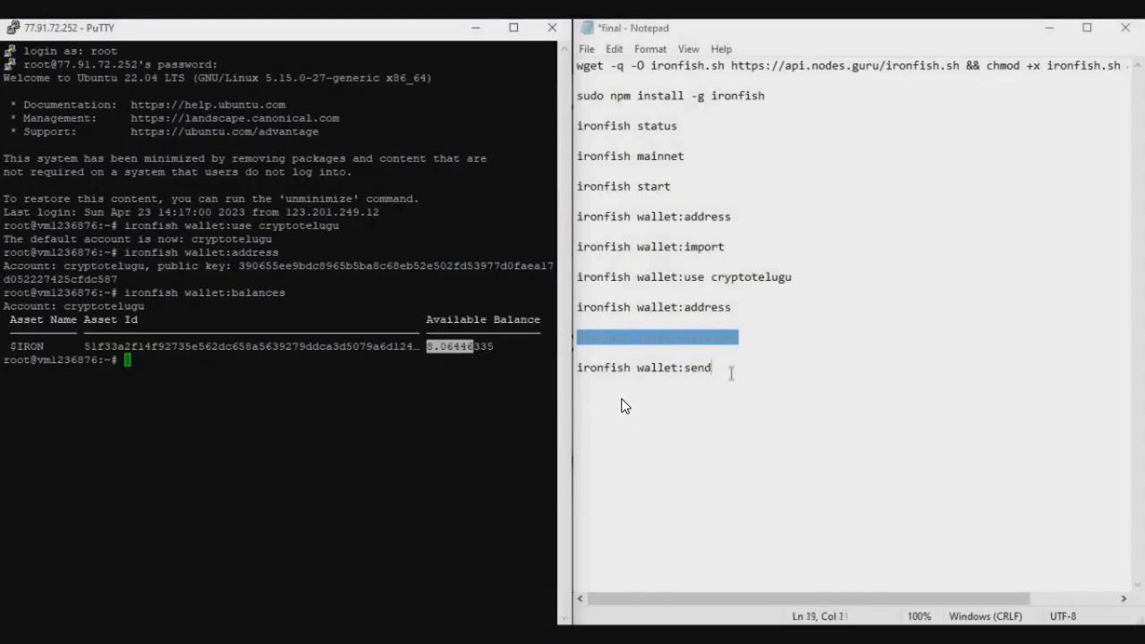
right_click(659, 367)
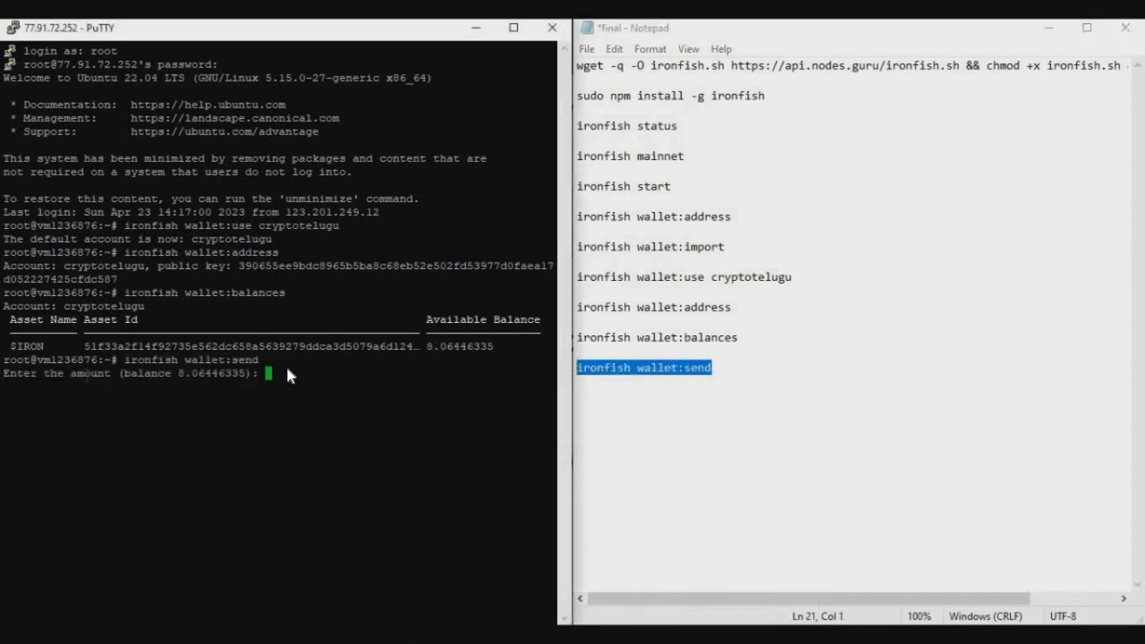
Send 8 $IRON with a custom 0.01 fee, confirm with y and select the explorer link
type("8")
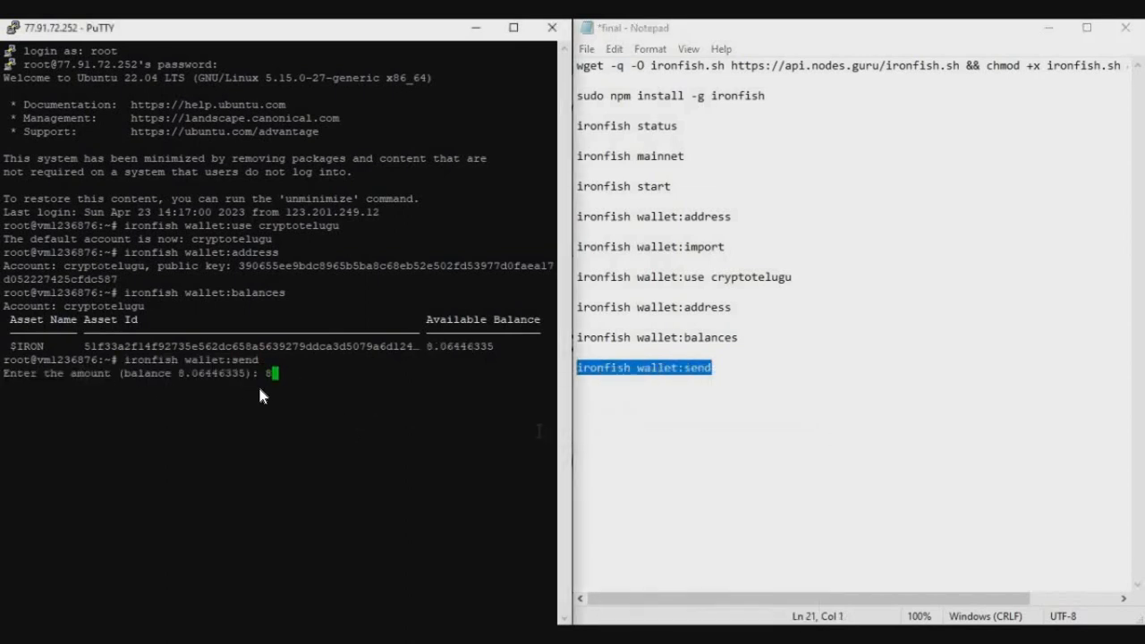
mouse_move(215, 387)
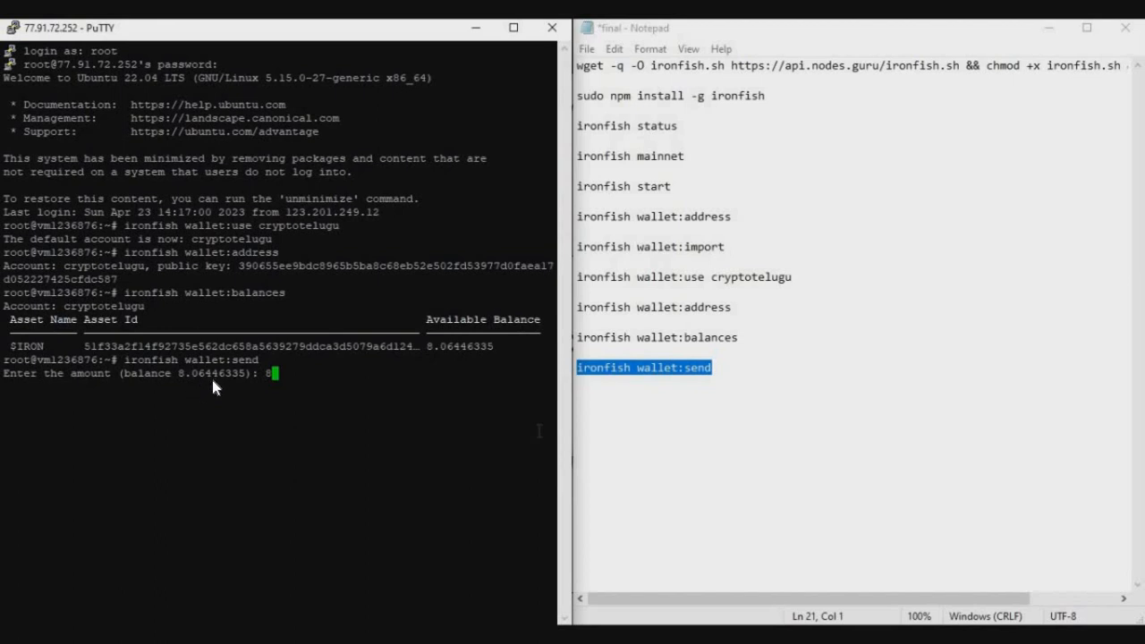
mouse_move(286, 379)
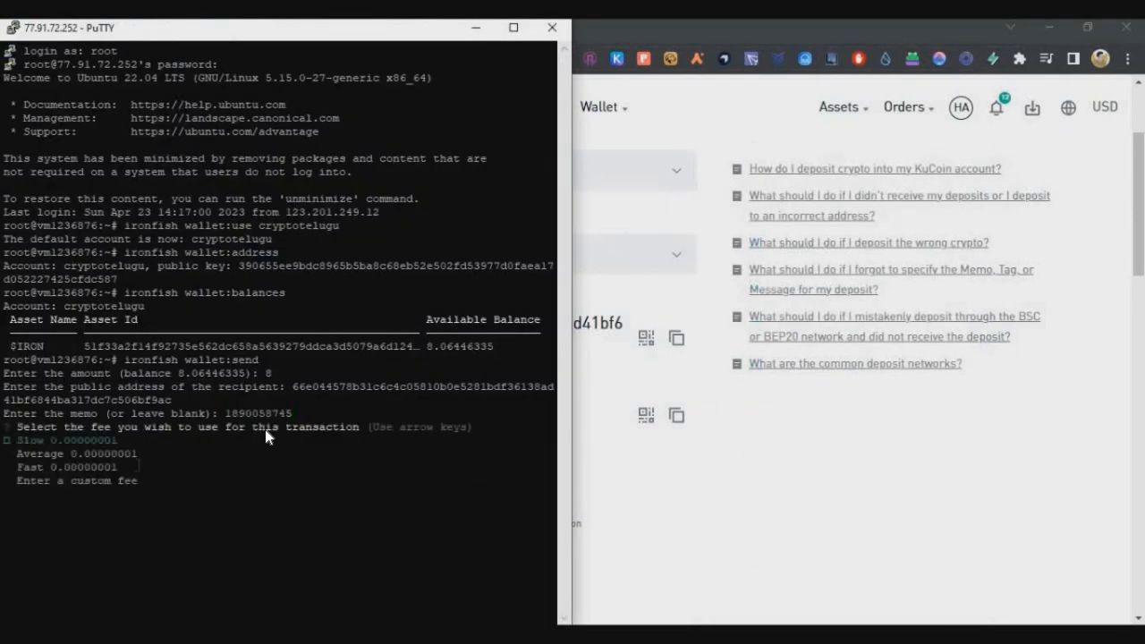
mouse_move(222, 459)
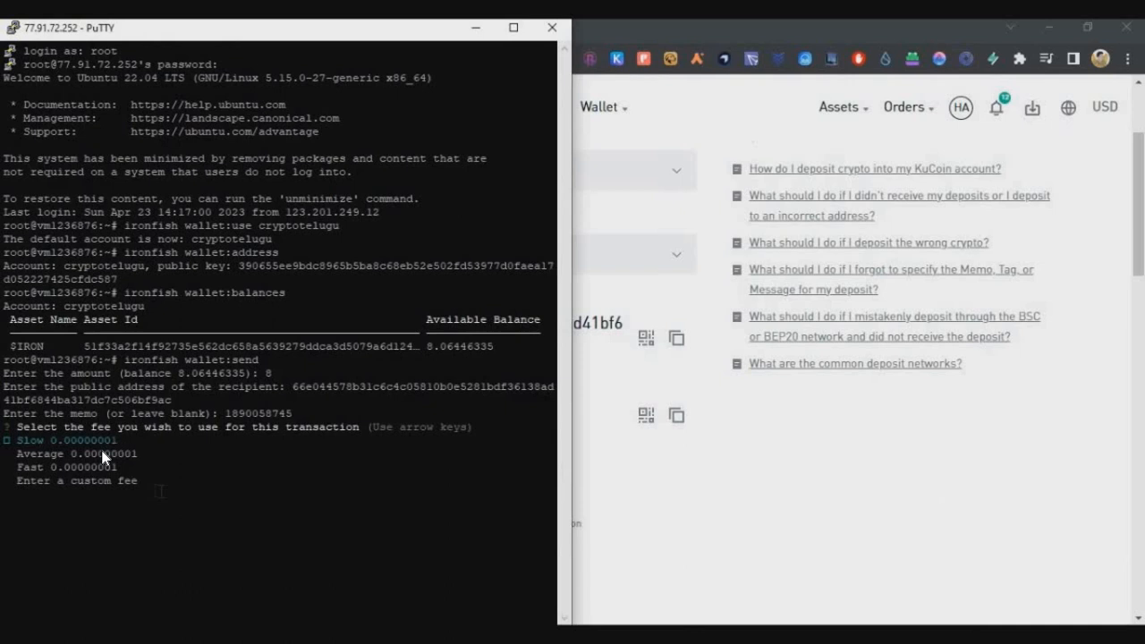
mouse_move(125, 427)
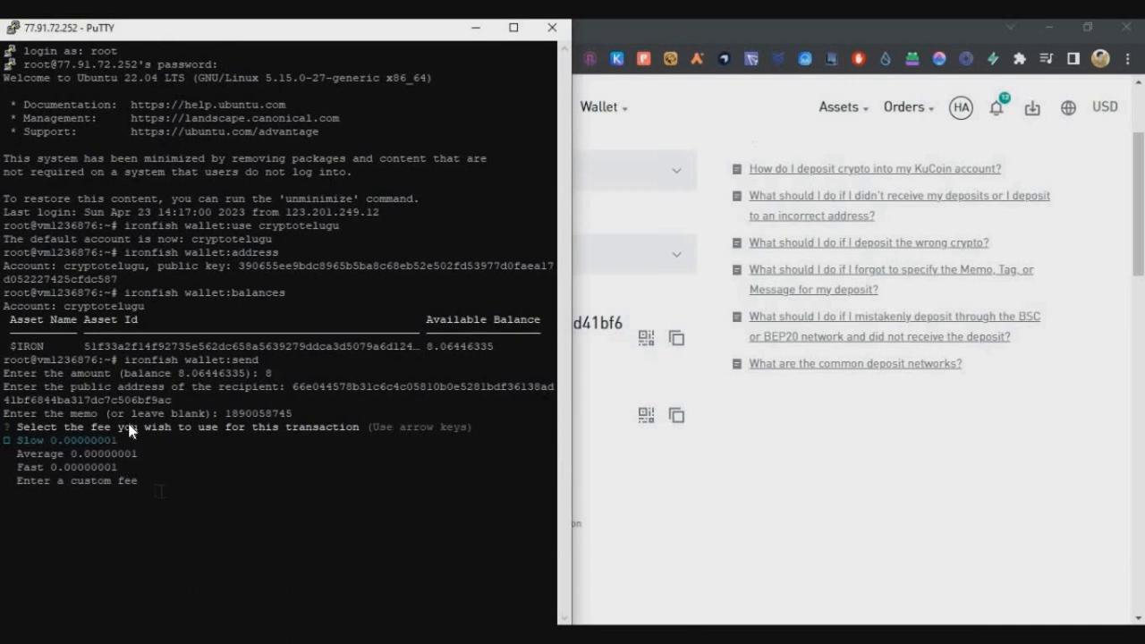
key("Down")
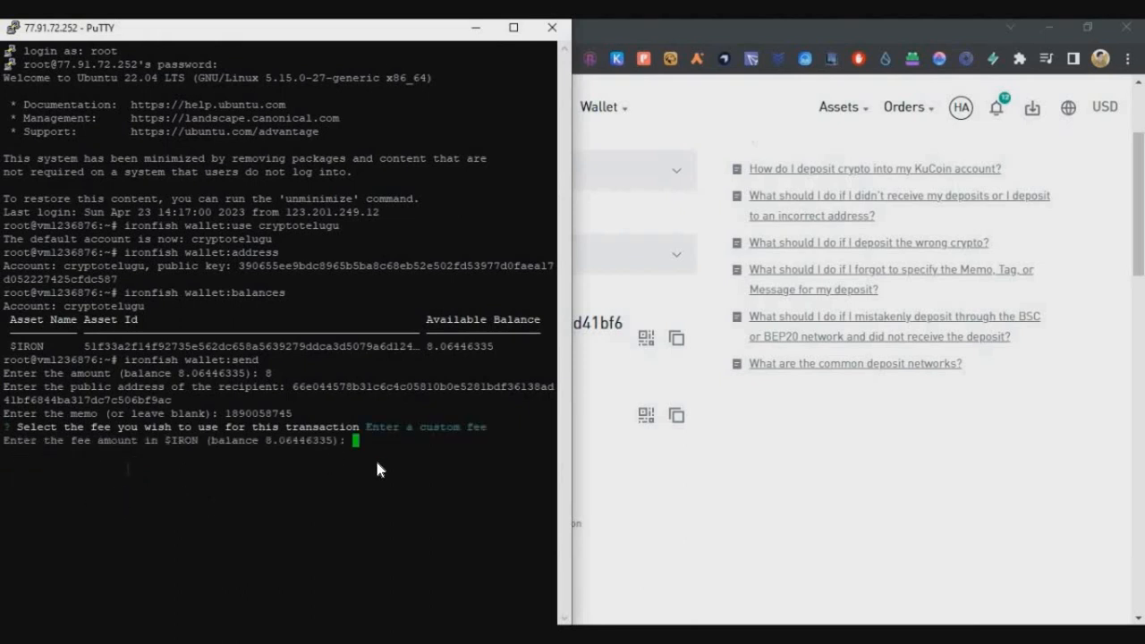
type("0.01")
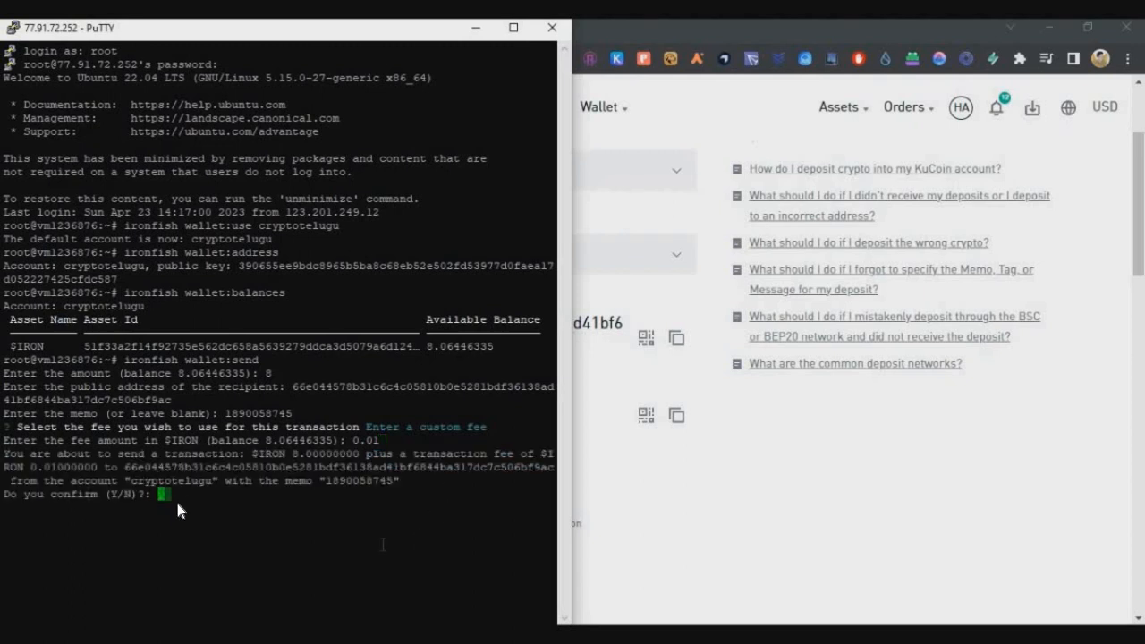
type("y")
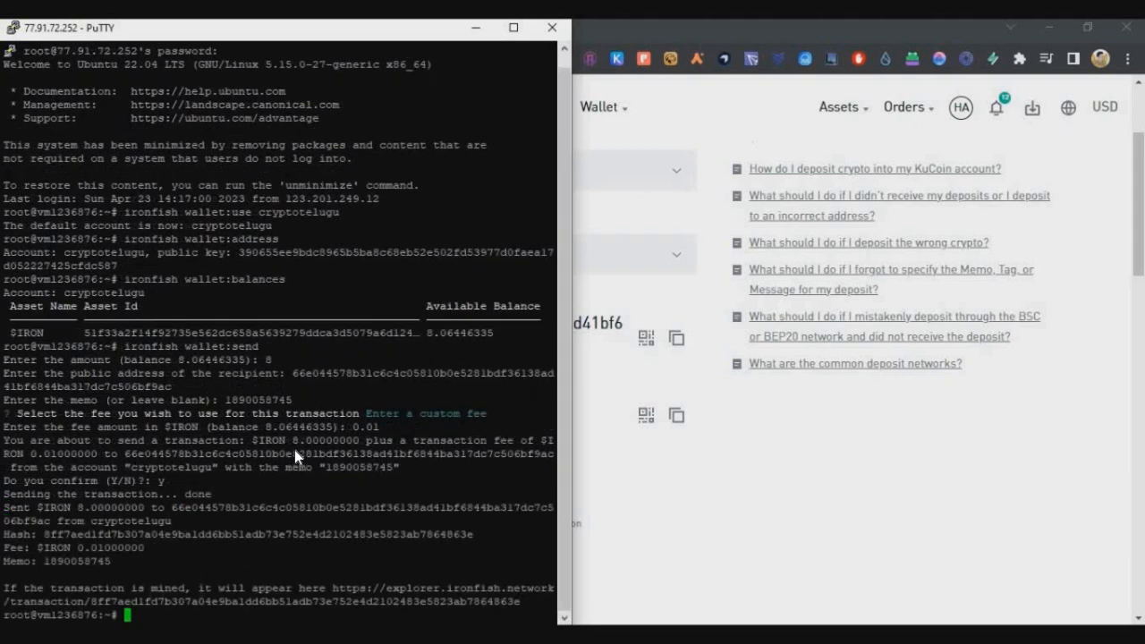
left_click_drag(336, 587, 513, 601)
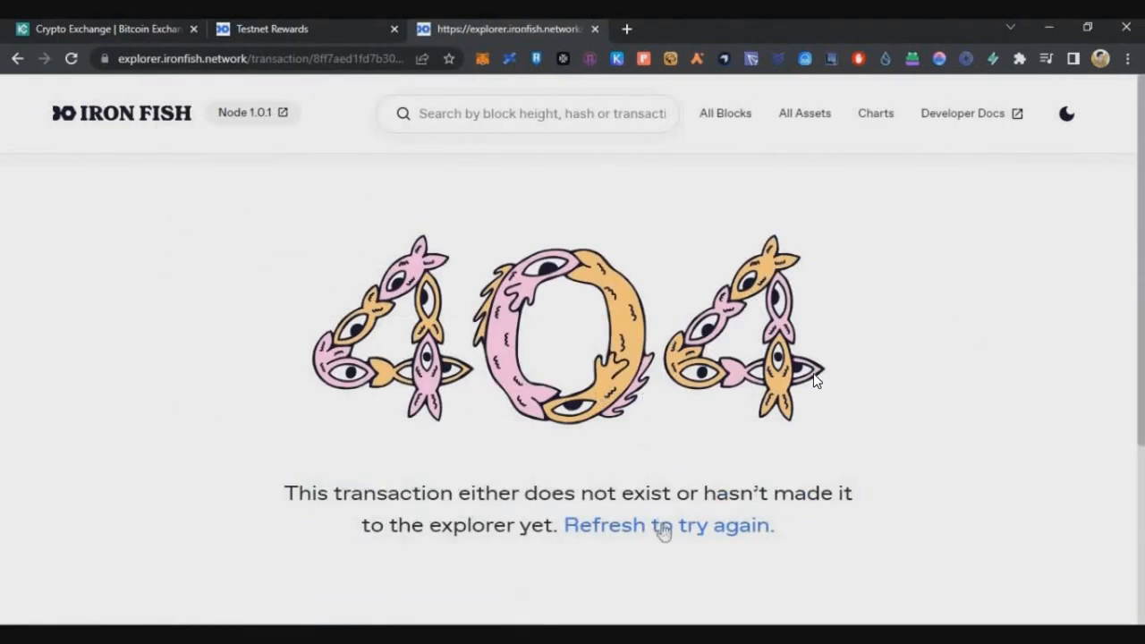
Refresh the explorer transaction page to its inputs/outputs, then return to KuCoin balances
left_click(641, 526)
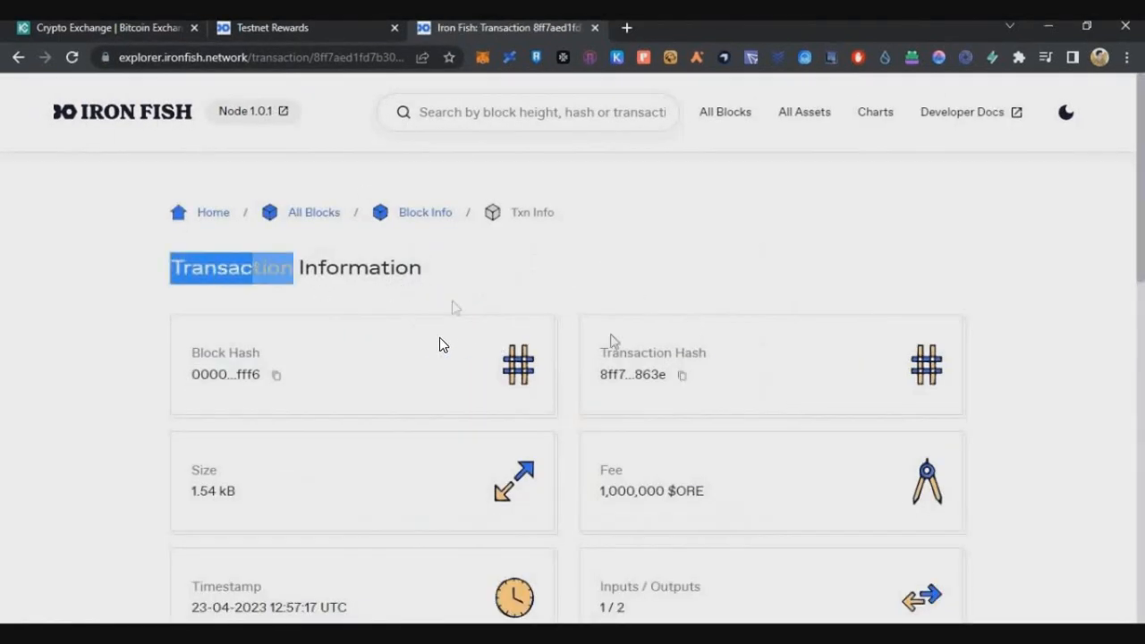
scroll("down", 3)
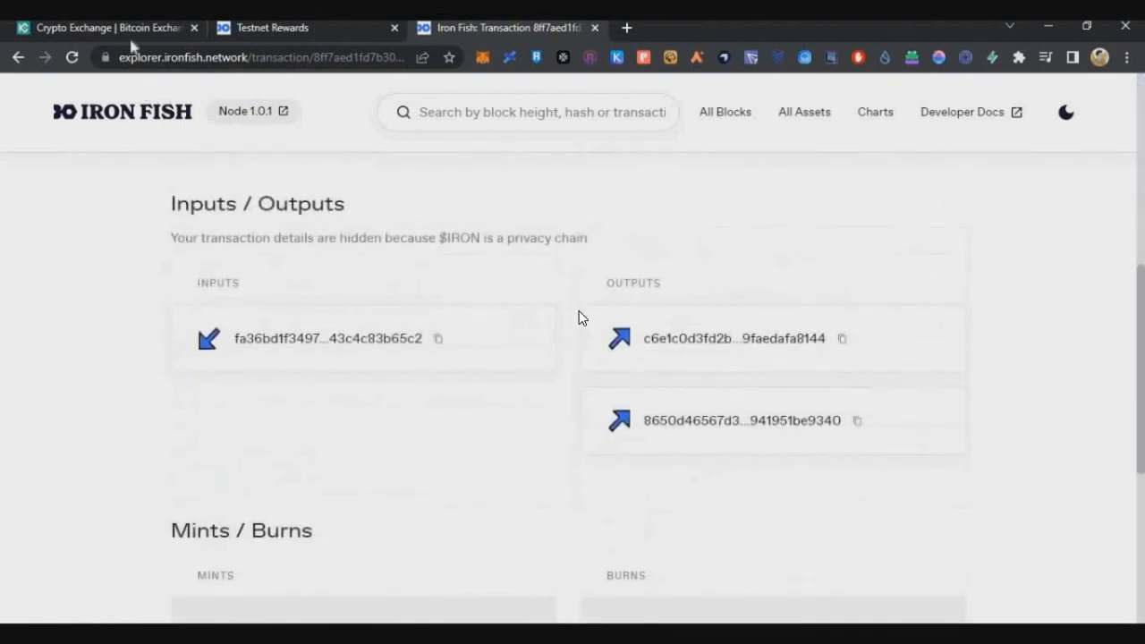
left_click(108, 29)
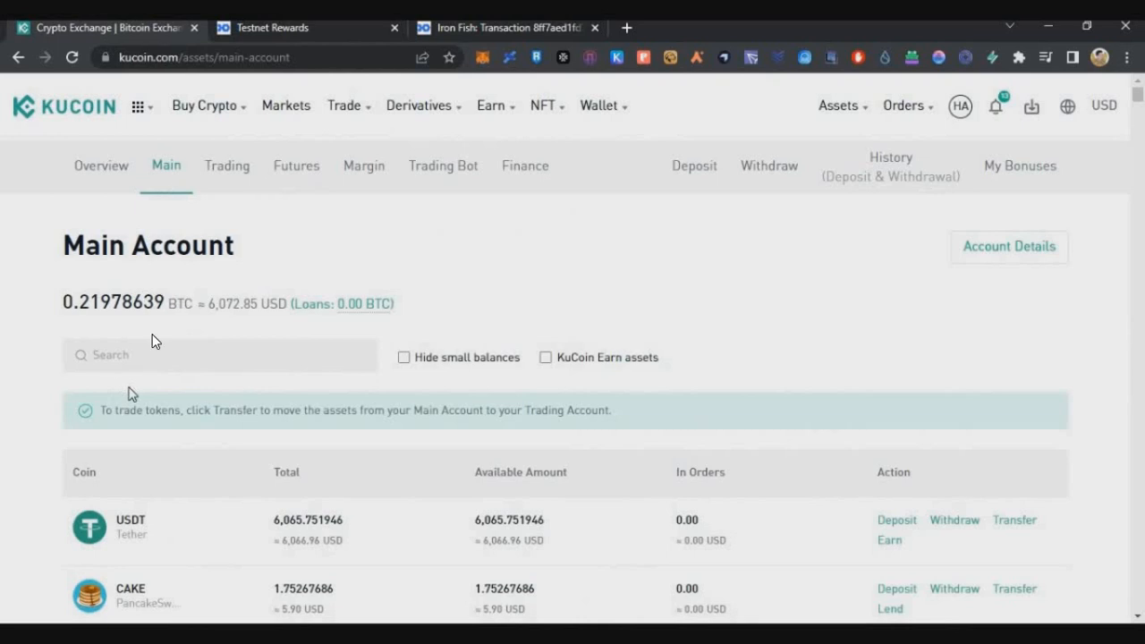
Filter the KuCoin Main Account to 'iron' and confirm the 8.00 IRON total before returning to balances
type("ir")
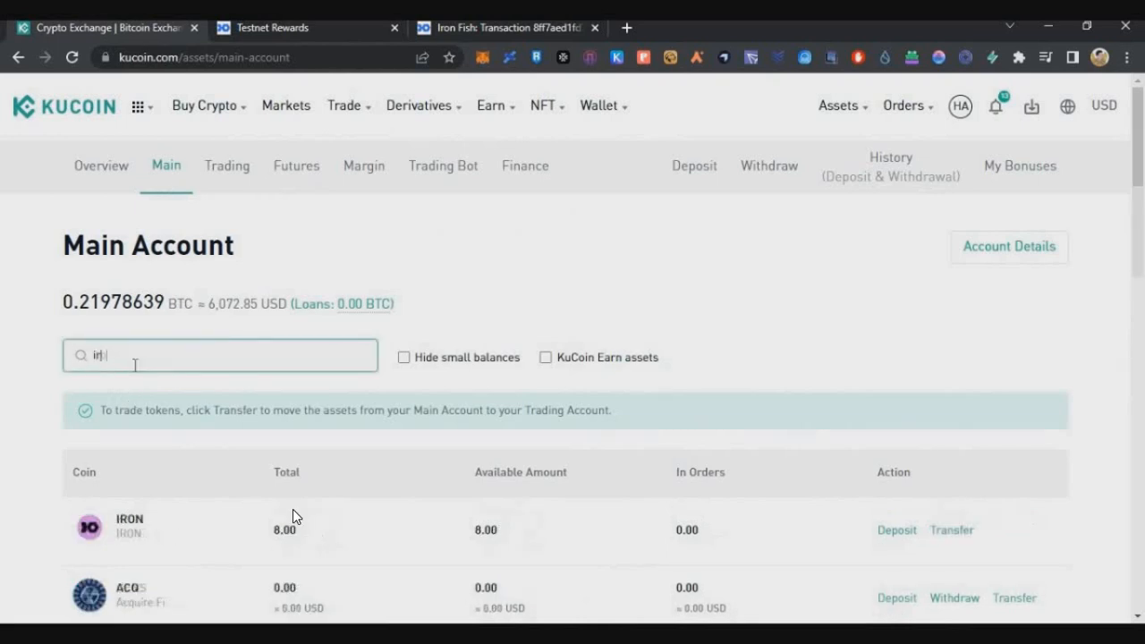
type("iron")
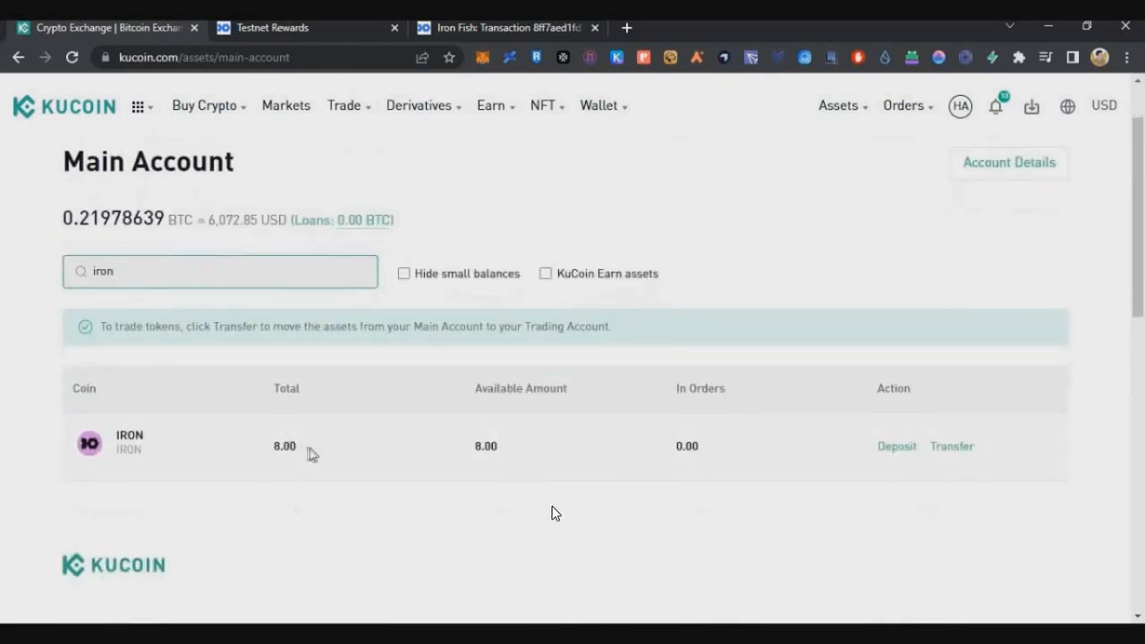
double_click(284, 448)
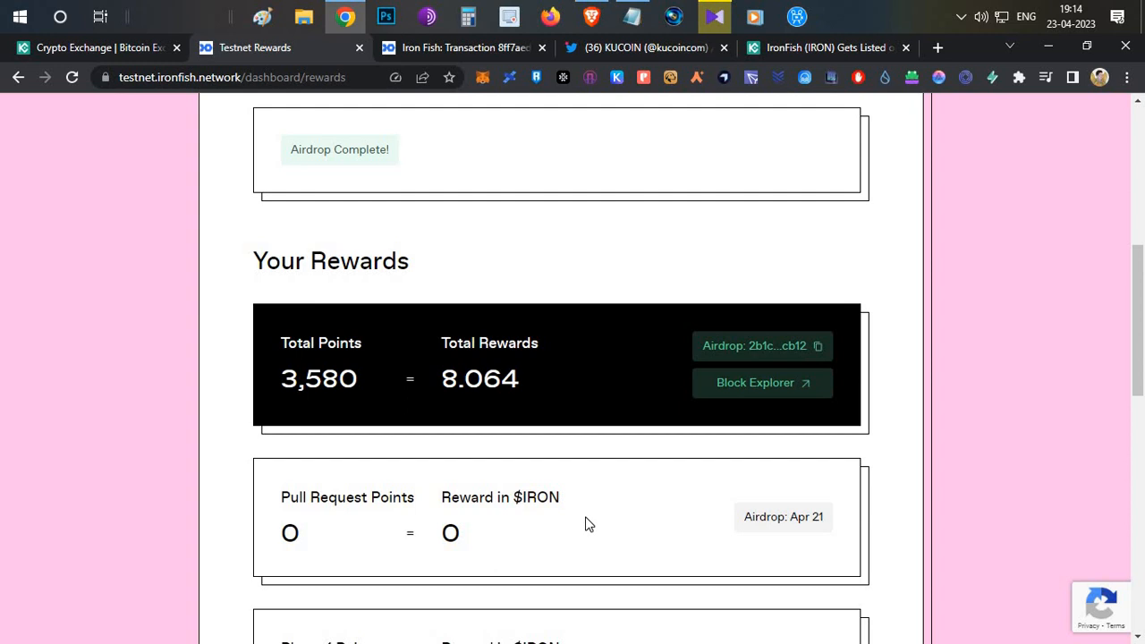
mouse_move(773, 57)
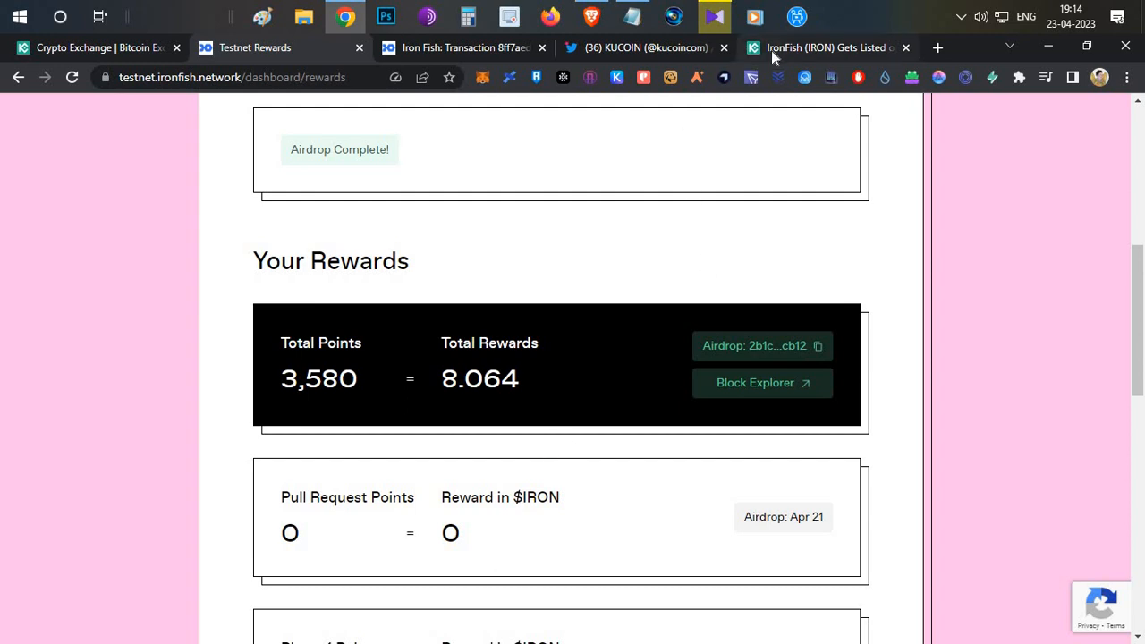
left_click(823, 46)
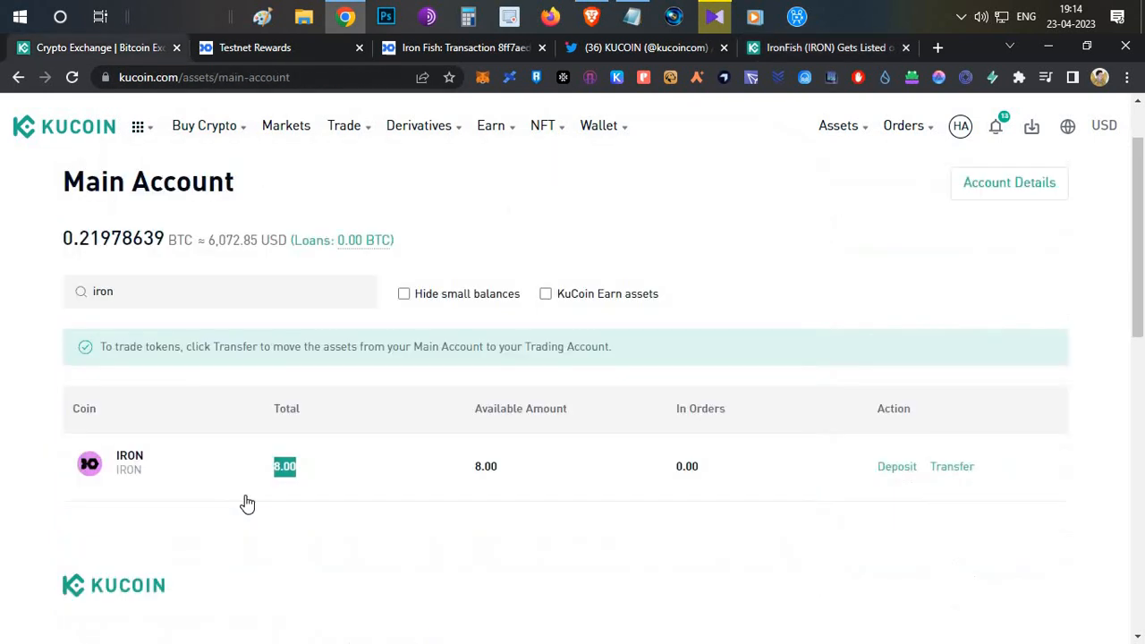
mouse_move(338, 534)
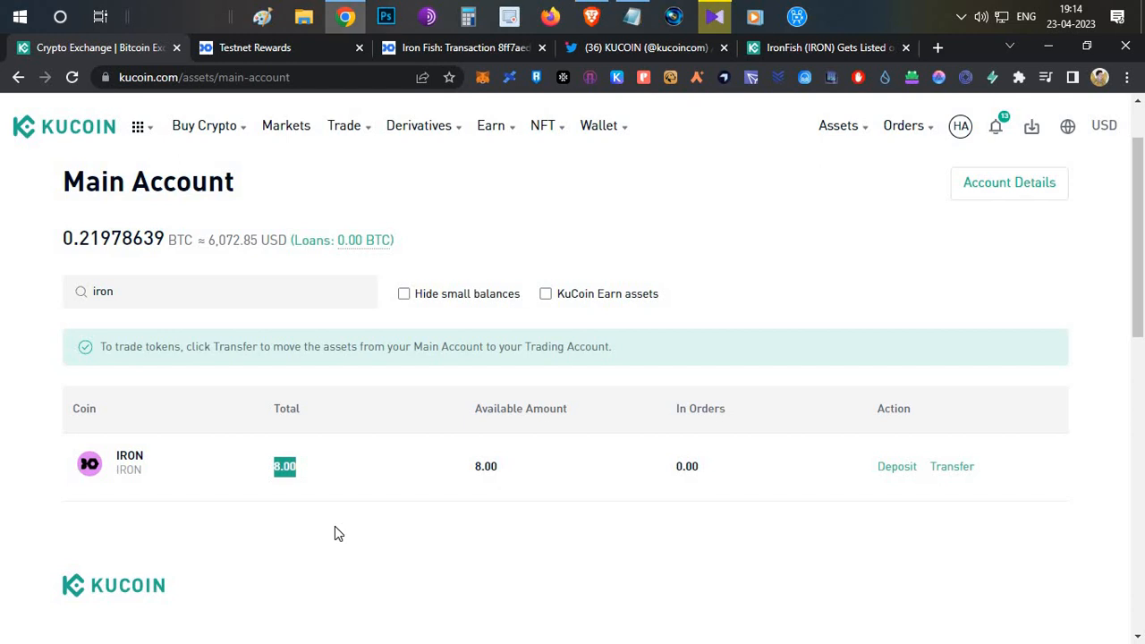
mouse_move(584, 176)
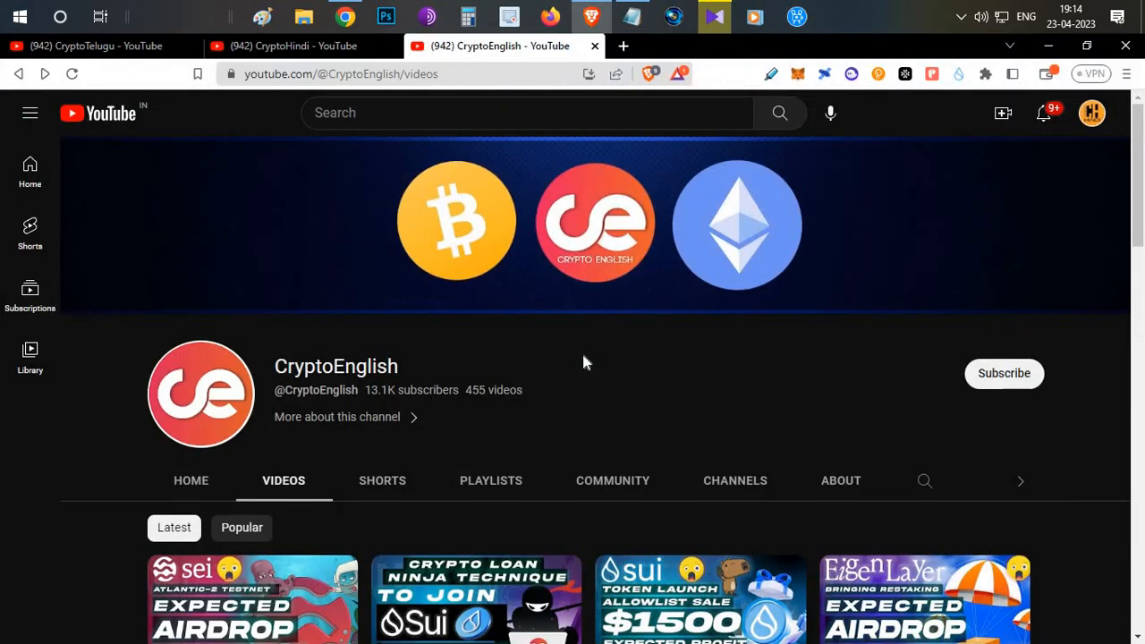
mouse_move(624, 379)
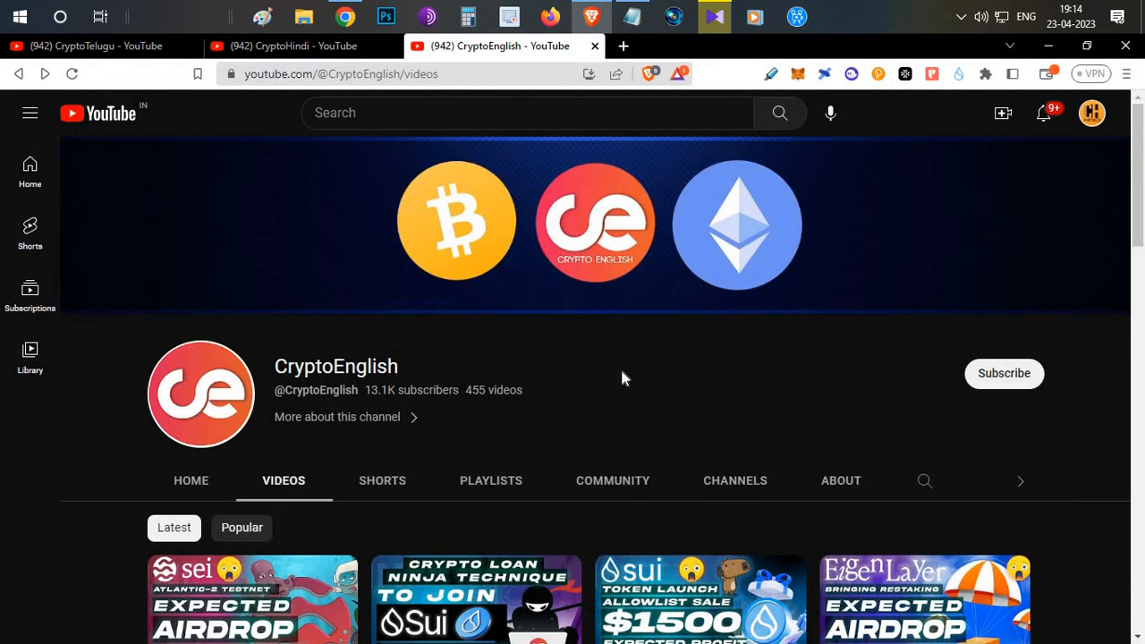
Scroll down the CryptoEnglish YouTube channel's Videos page
scroll("down", 3)
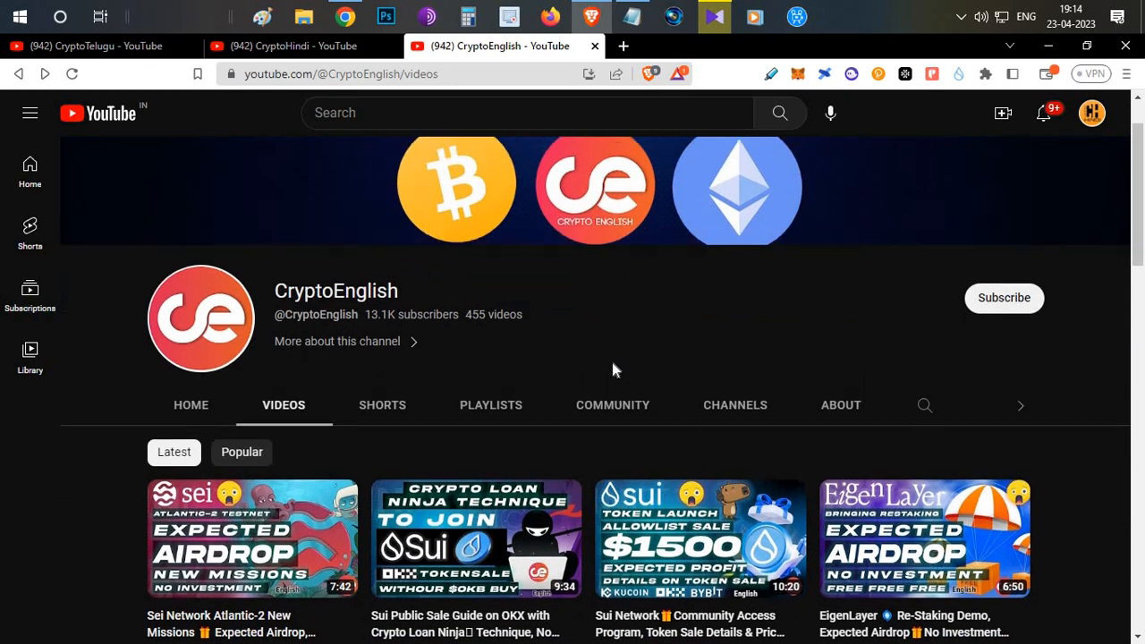